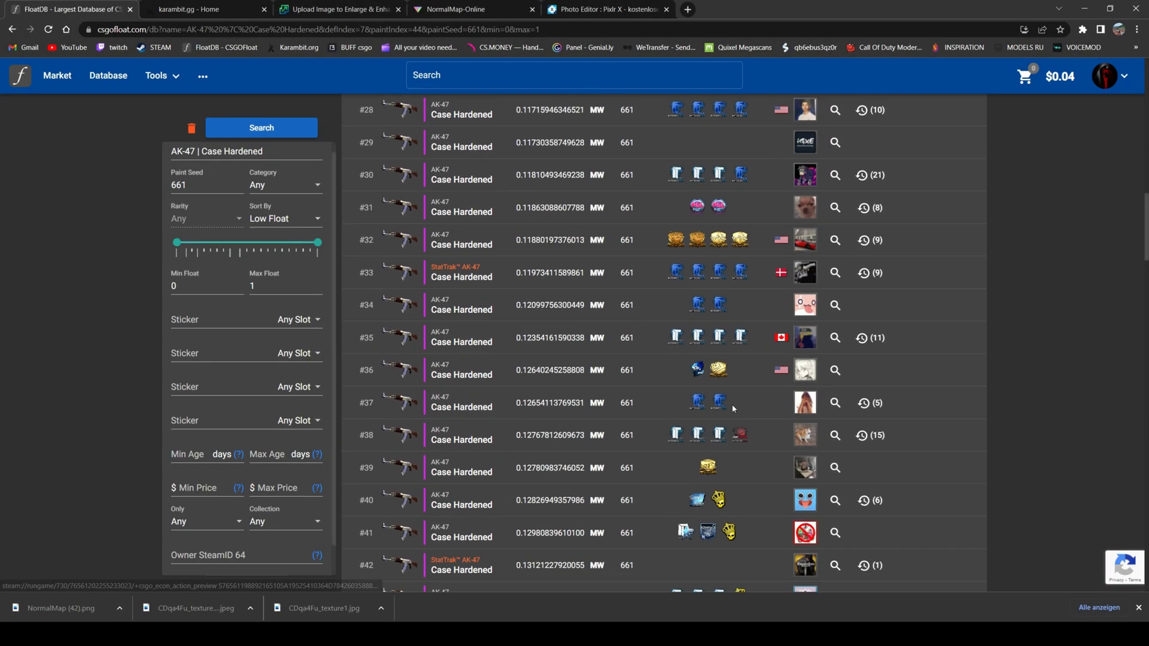
# Find AK-47 Case Hardened results with paint seed 661 by low float, then copy an inspect link.
pyautogui.click(261, 182)
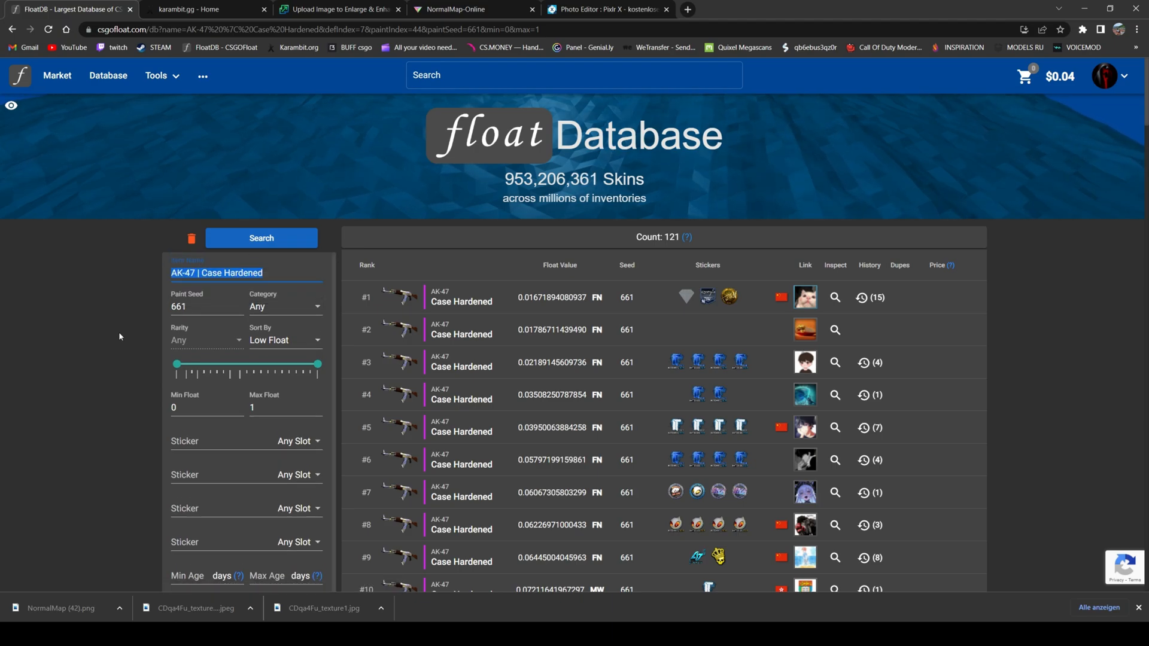
pyautogui.scroll(-3)
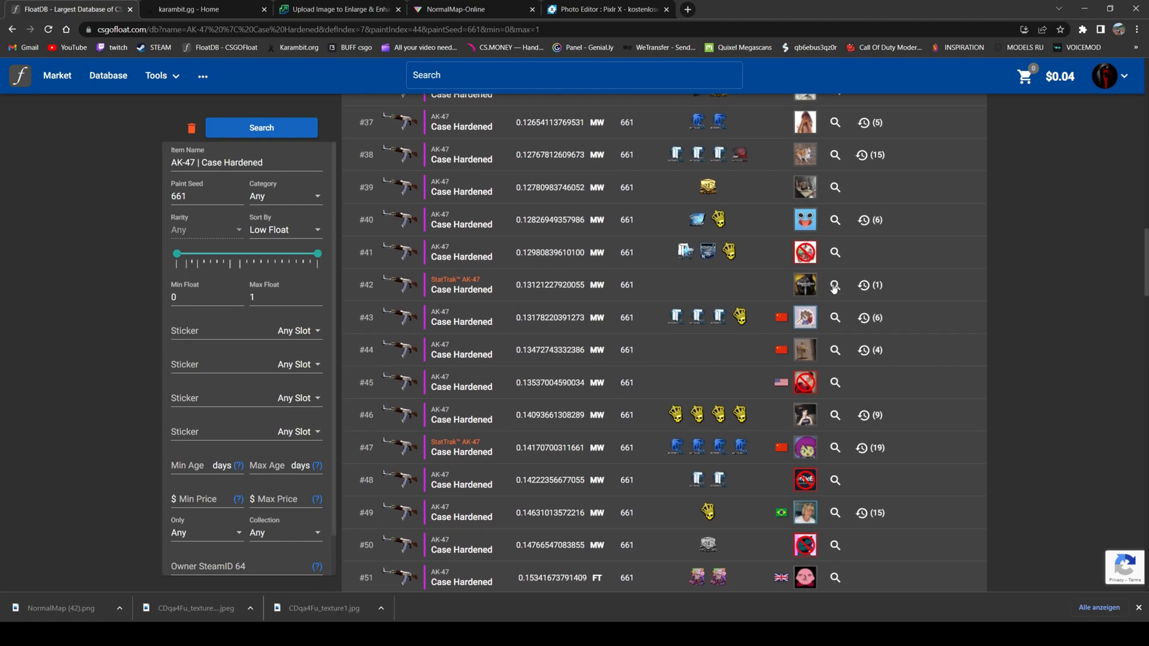
pyautogui.rightClick(833, 285)
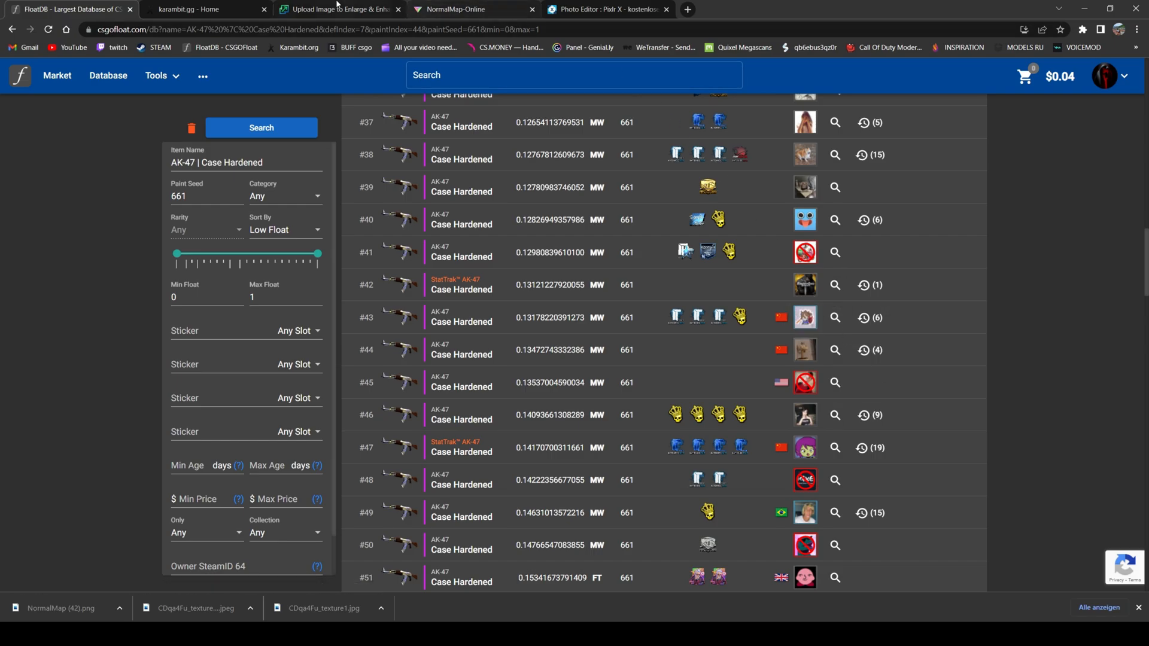
# Load the inspect link in karambit.gg and download the float 0.1317 skin's texture JPG.
pyautogui.click(205, 9)
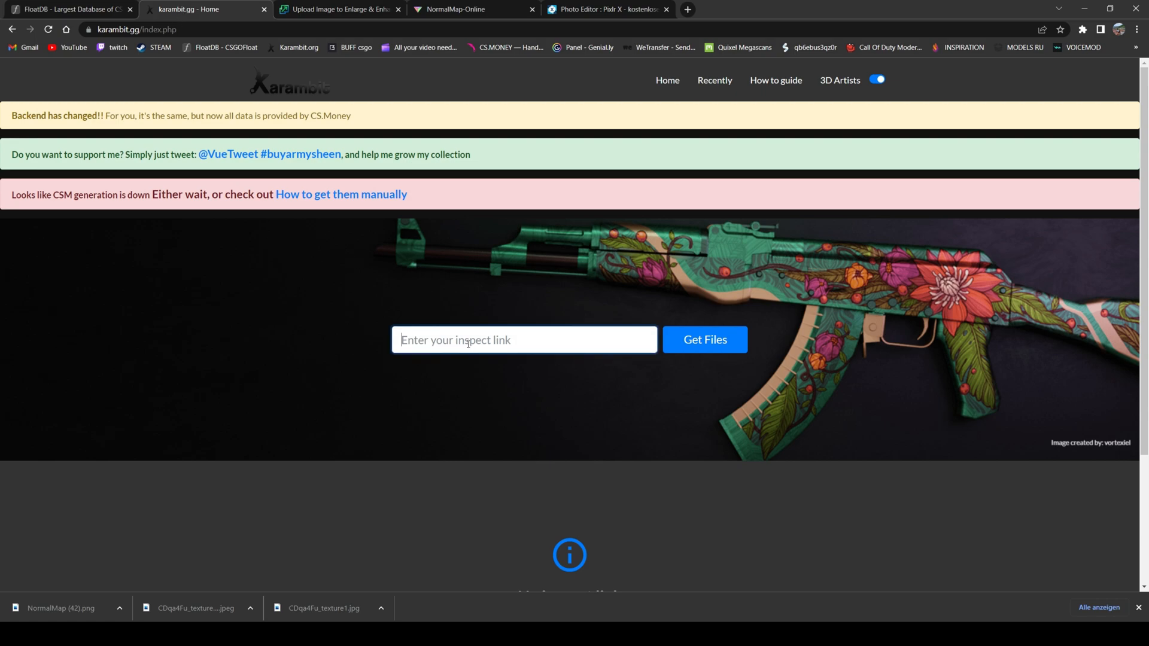
pyautogui.click(703, 339)
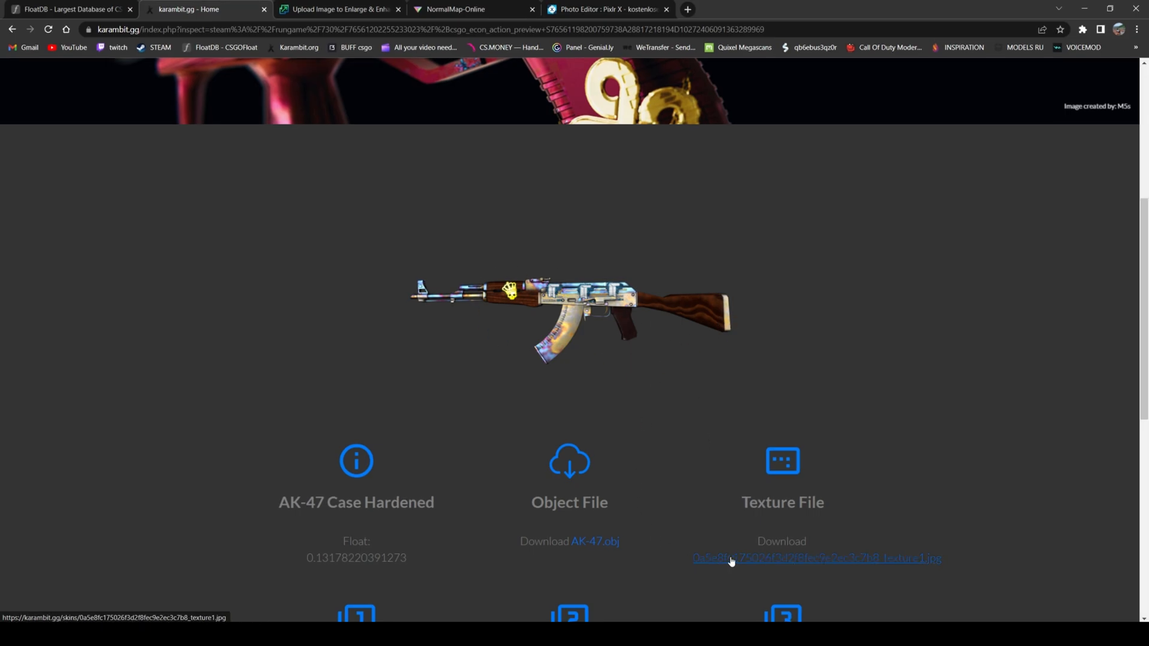
pyautogui.click(816, 558)
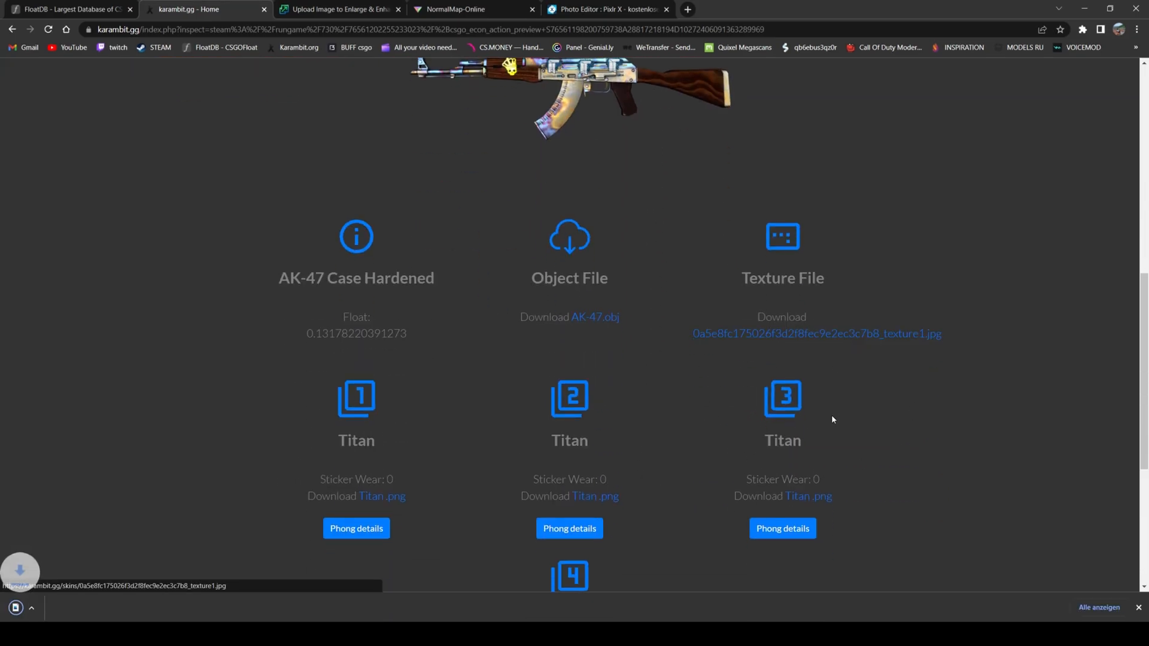
pyautogui.click(816, 334)
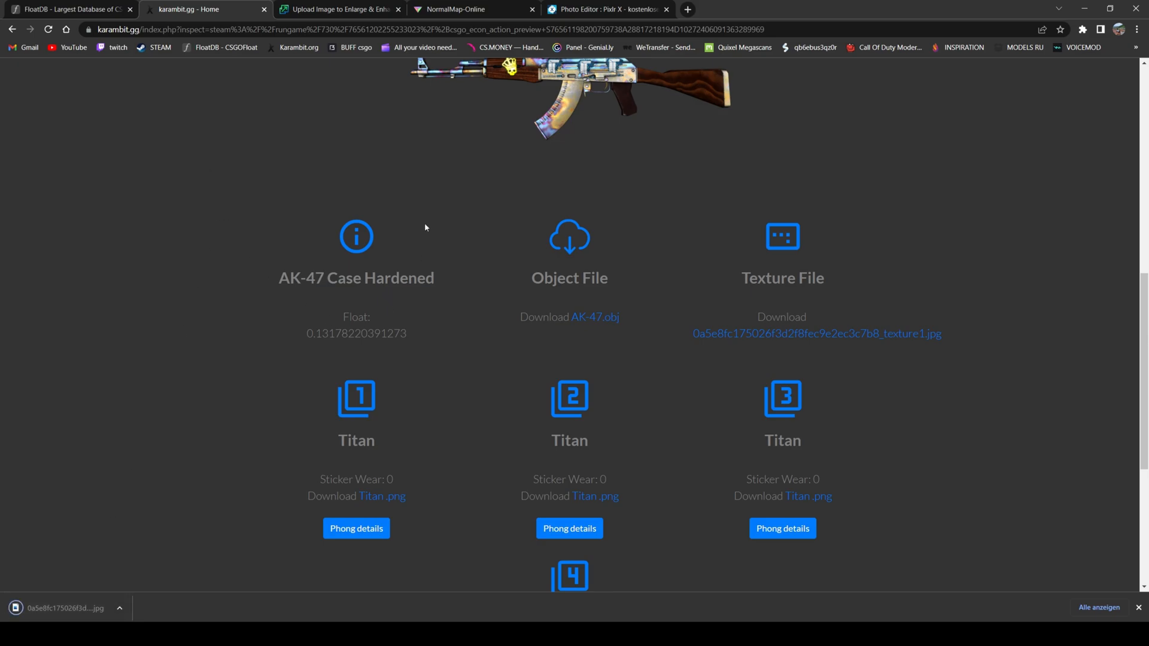
# Upscale the texture 2x to 2048×2048 with Enhance Quality on and download the result.
pyautogui.click(337, 9)
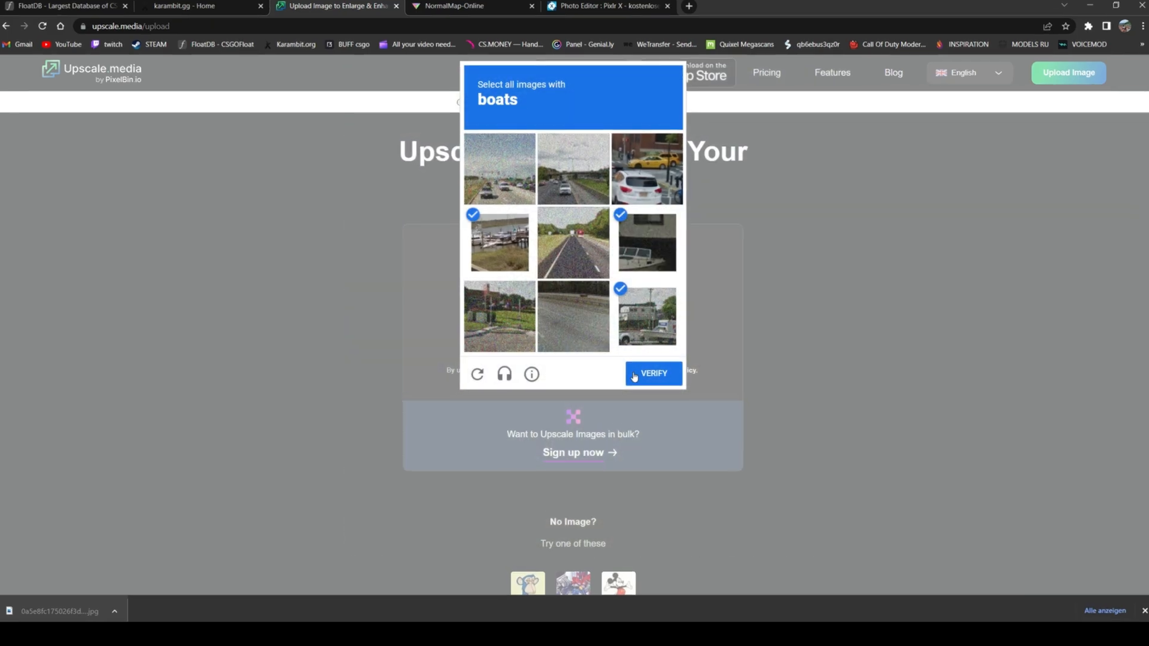
pyautogui.click(652, 382)
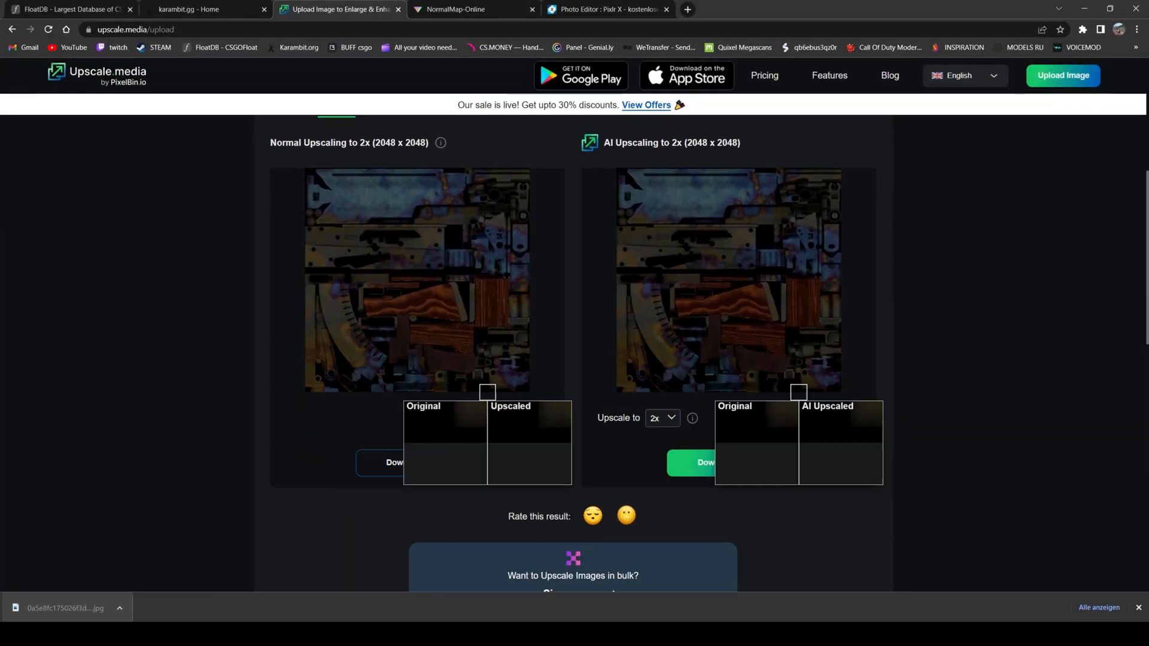
pyautogui.click(659, 417)
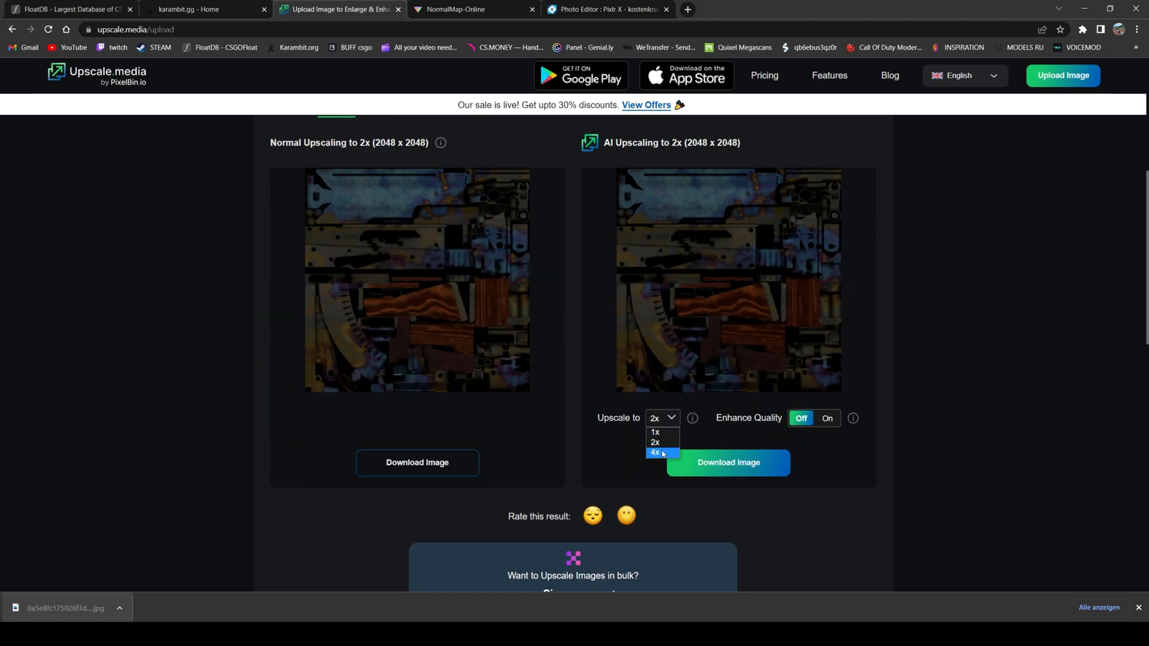
pyautogui.click(653, 452)
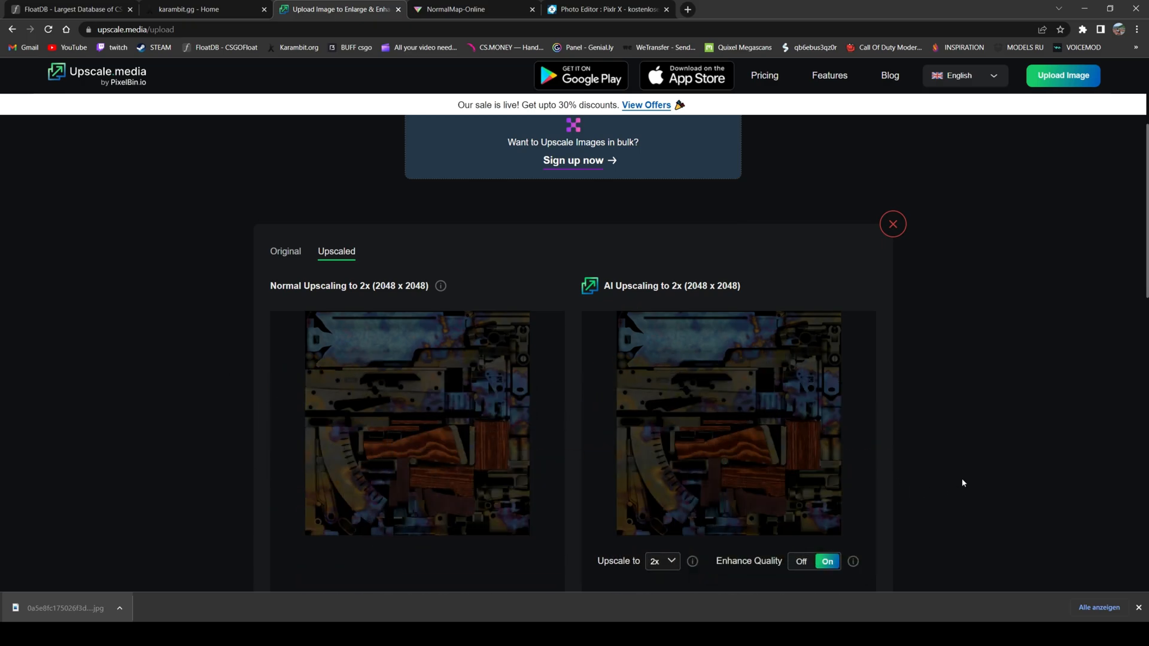
pyautogui.scroll(-3)
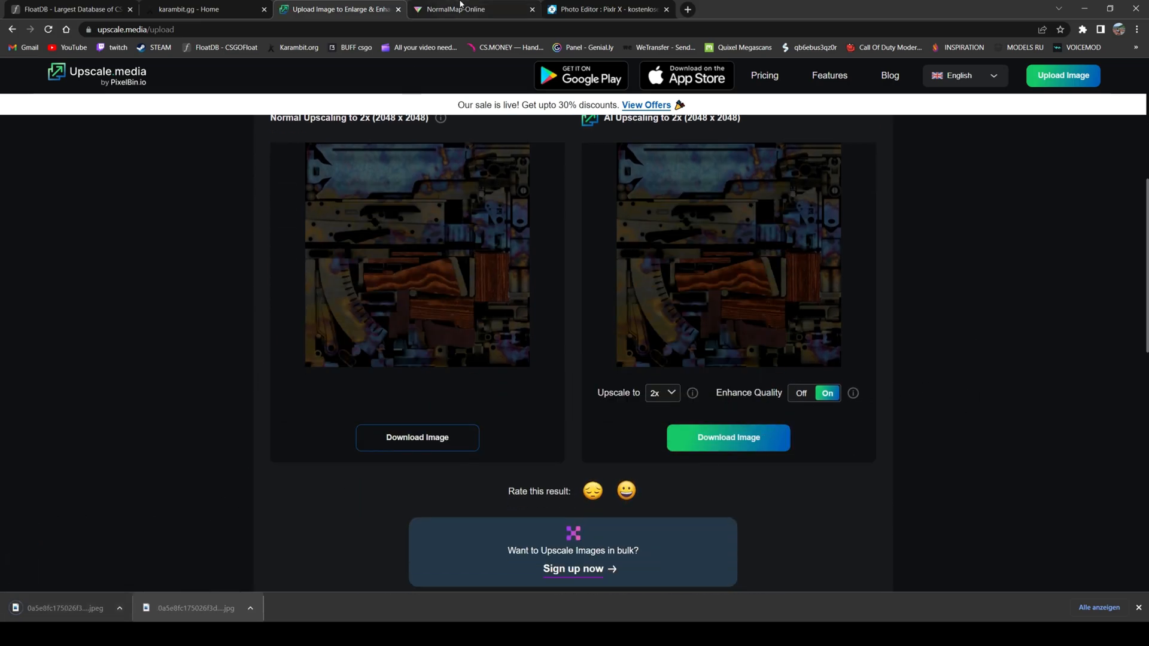
# Set normal map strength 0.84, level 7.8 and sharpness 9, then download it.
pyautogui.click(473, 9)
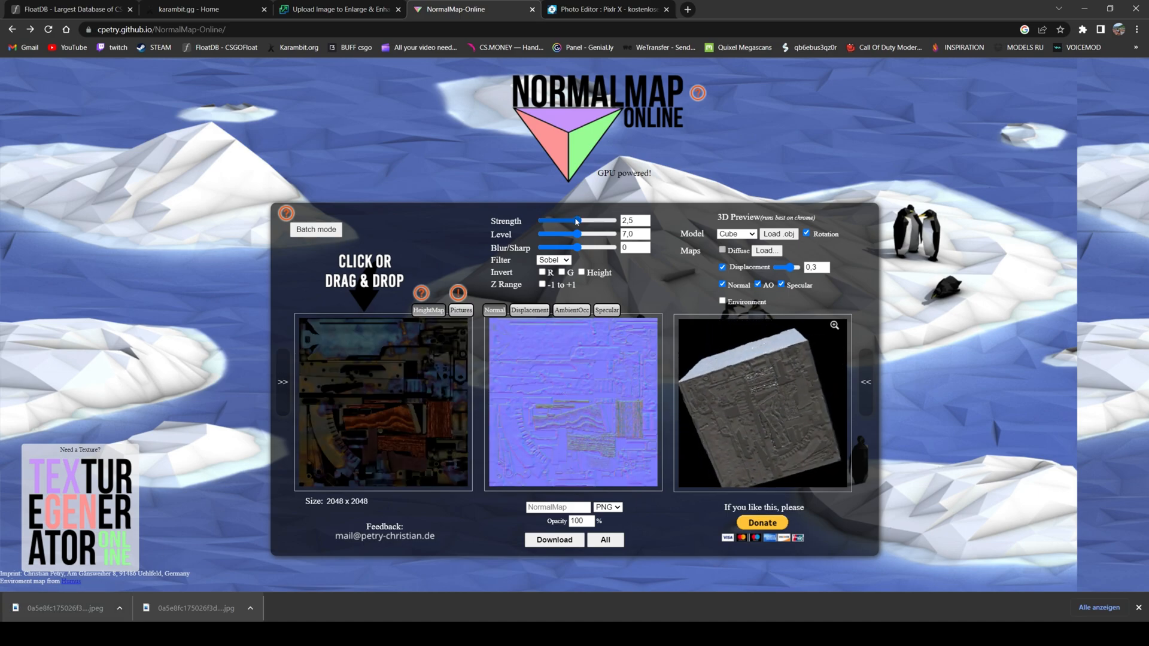
pyautogui.moveTo(570, 221); pyautogui.dragTo(546, 221)
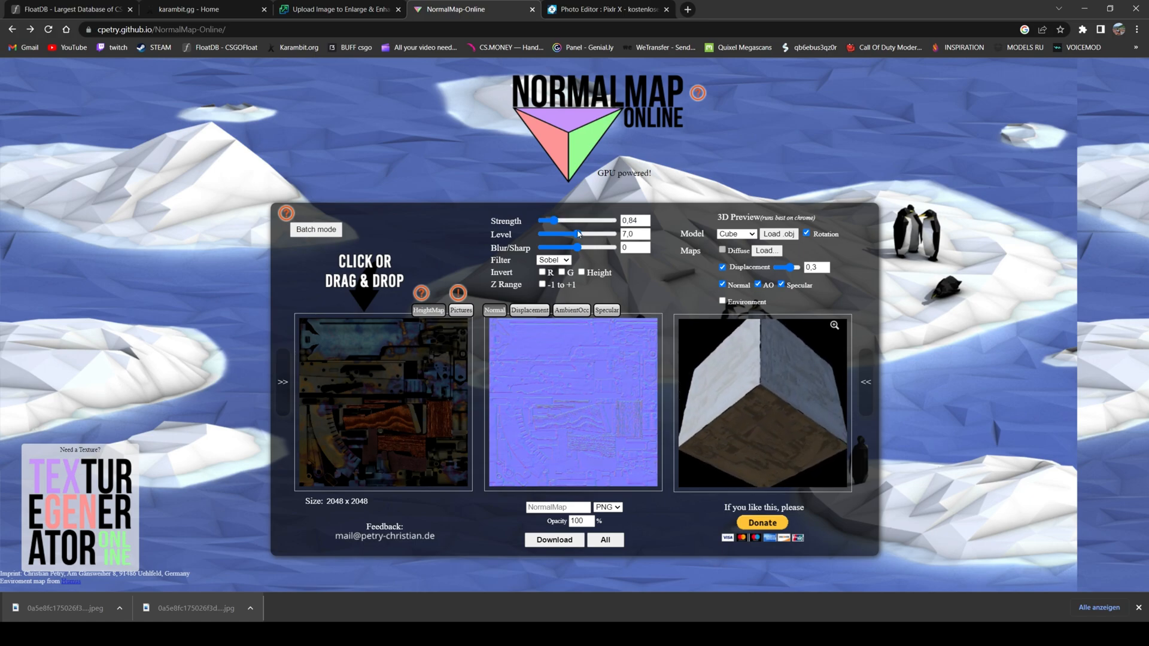
pyautogui.moveTo(574, 234); pyautogui.dragTo(587, 234)
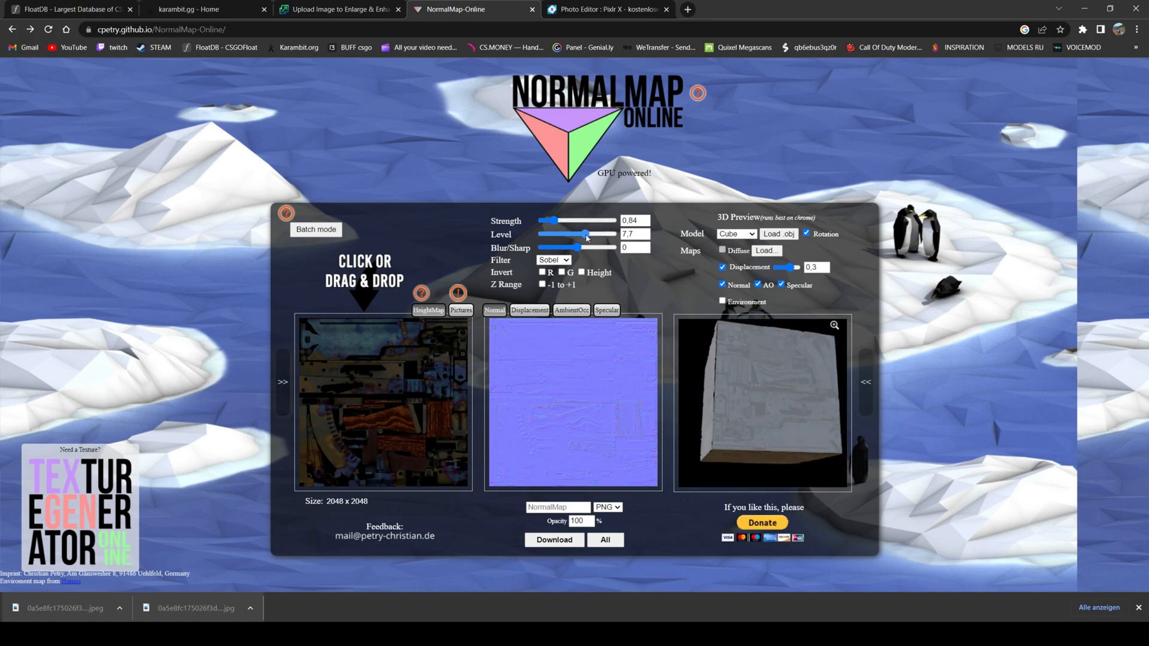
pyautogui.moveTo(559, 248); pyautogui.dragTo(586, 247)
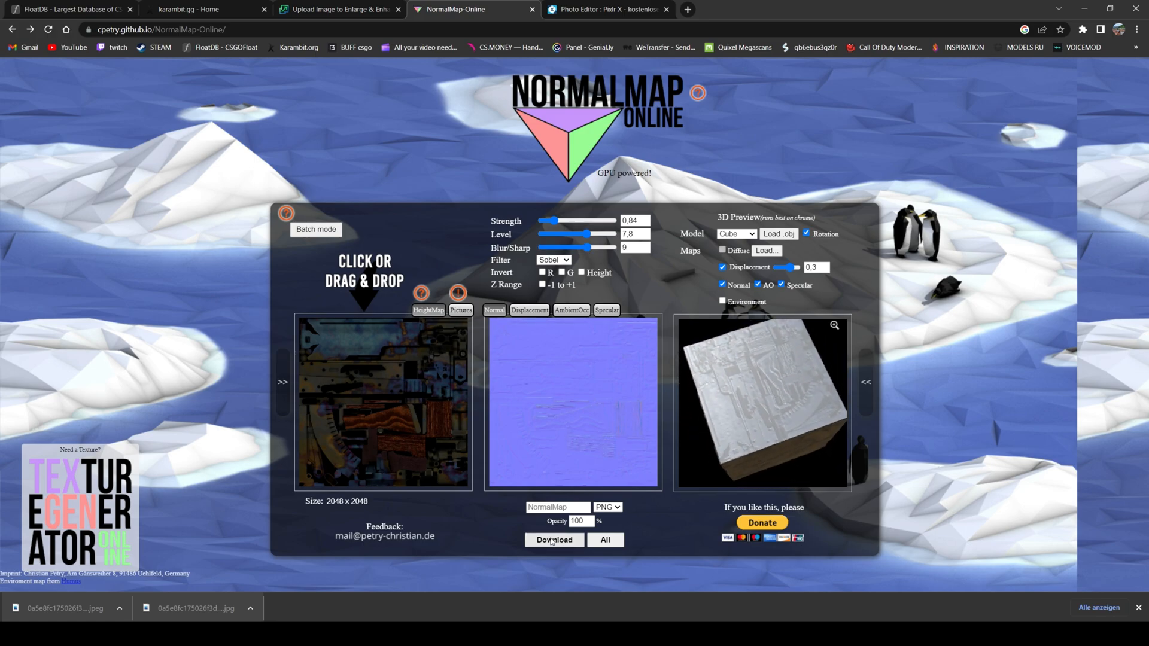
pyautogui.click(554, 539)
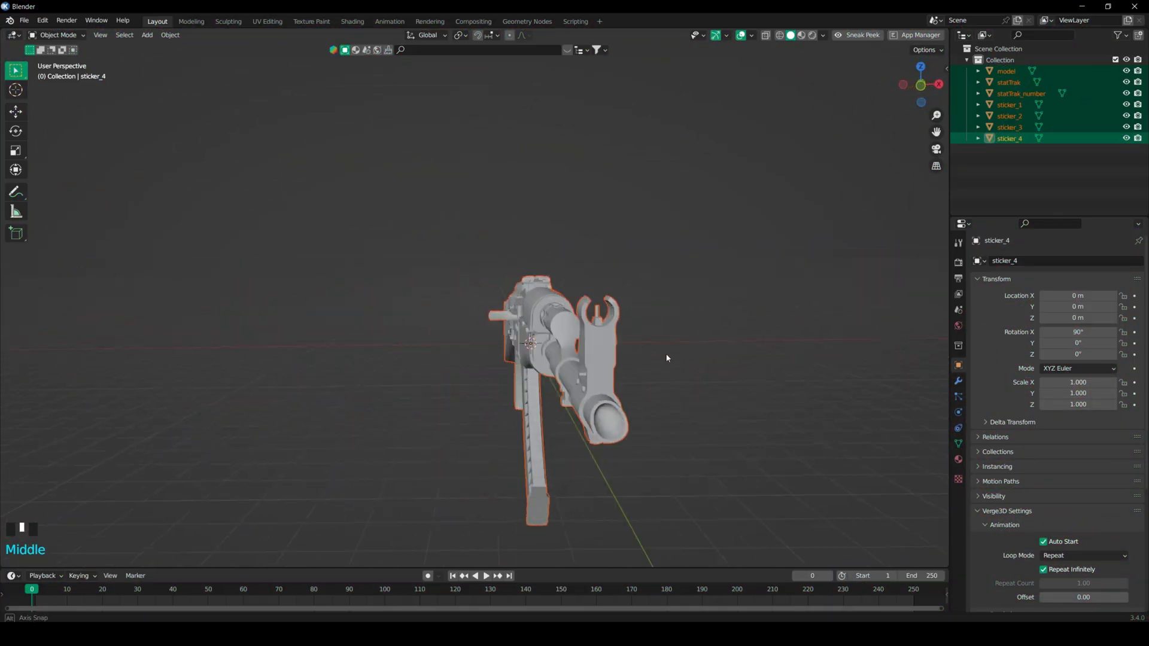
# Delete statTrak, statTrak_number and sticker_2 to sticker_4, keeping the model and sticker_1.
pyautogui.moveTo(666, 359); pyautogui.dragTo(559, 411)
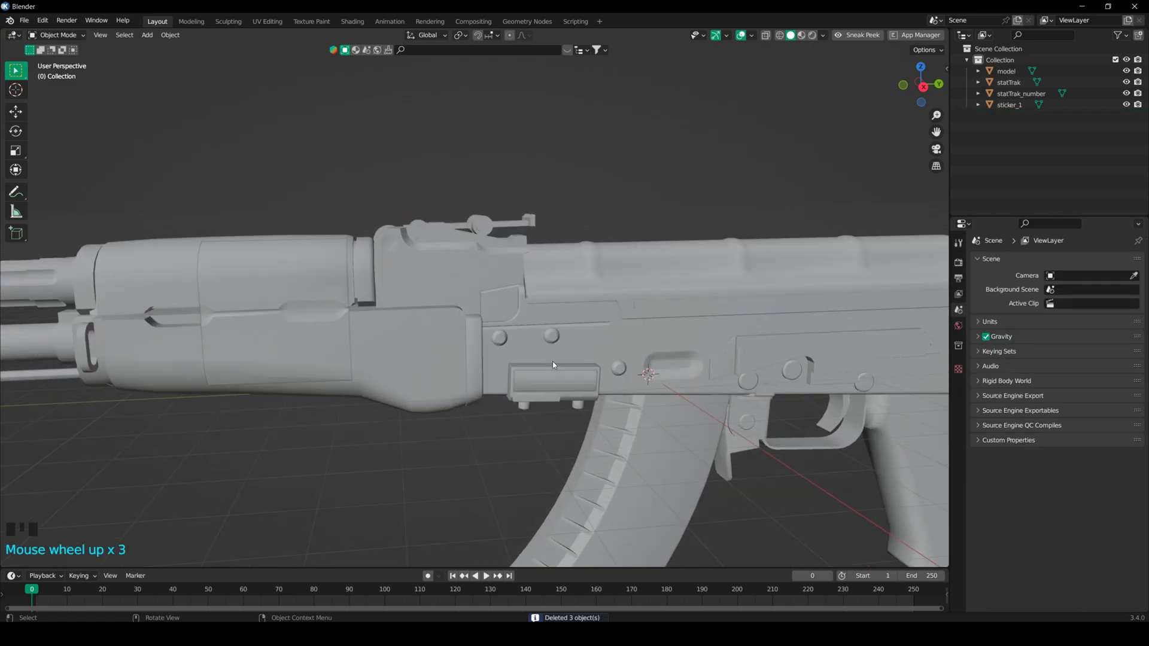
pyautogui.press('Delete')
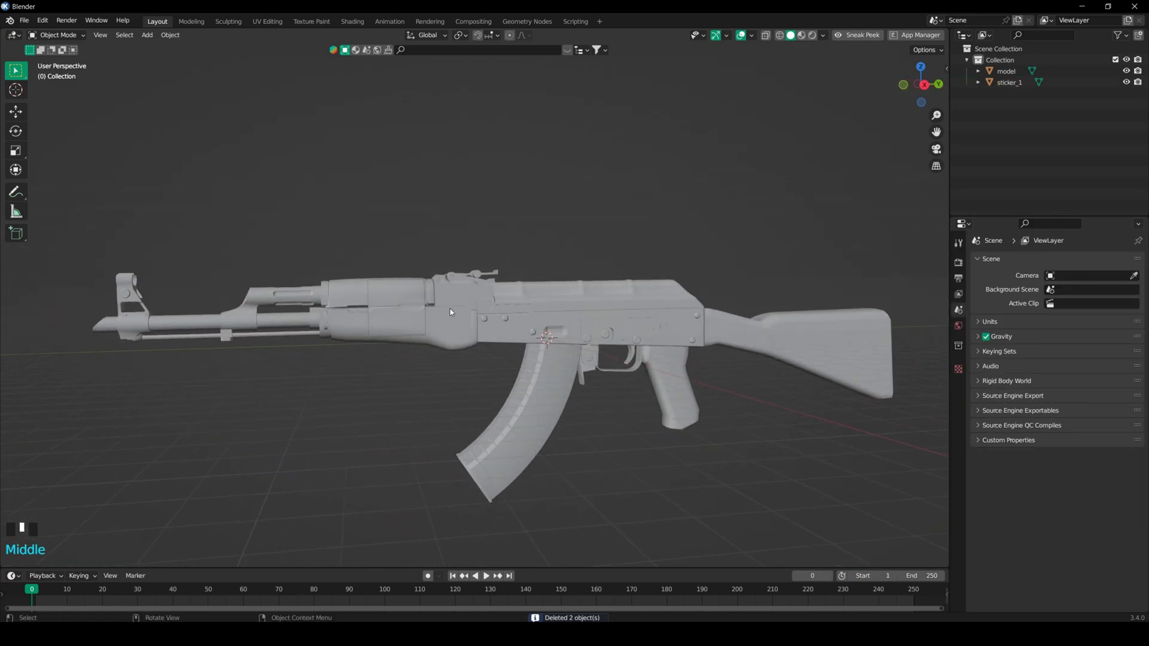
# In Shading, add a Normal Map node, set its image to Non-Color and strength 0.4.
pyautogui.click(352, 20)
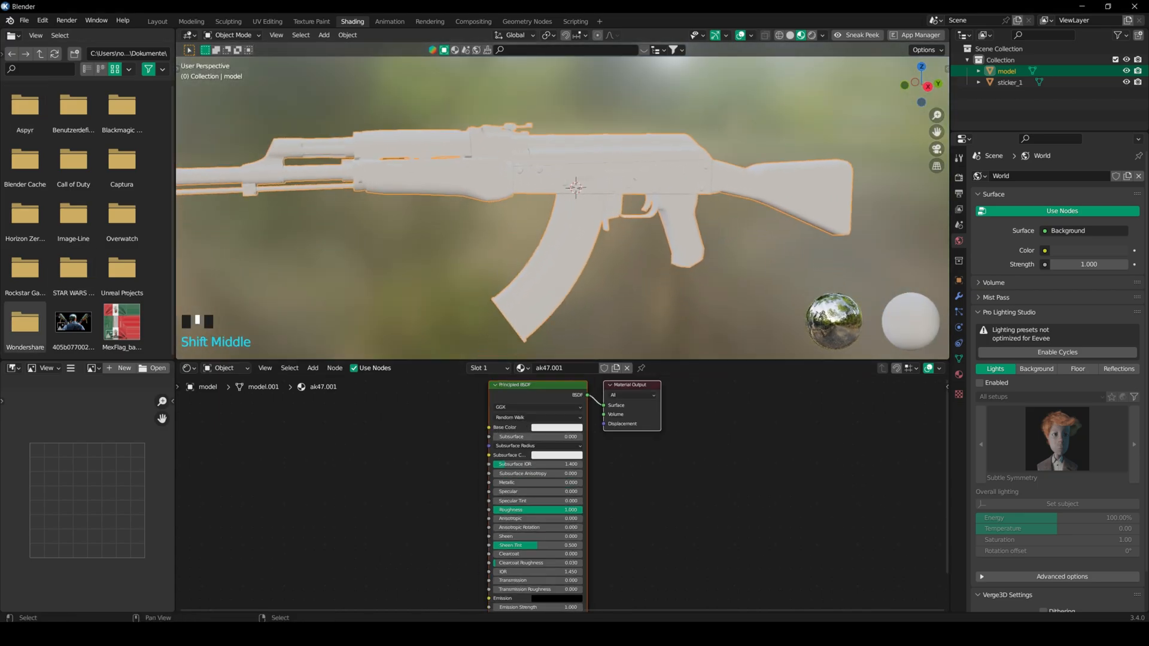
pyautogui.scroll(-3)
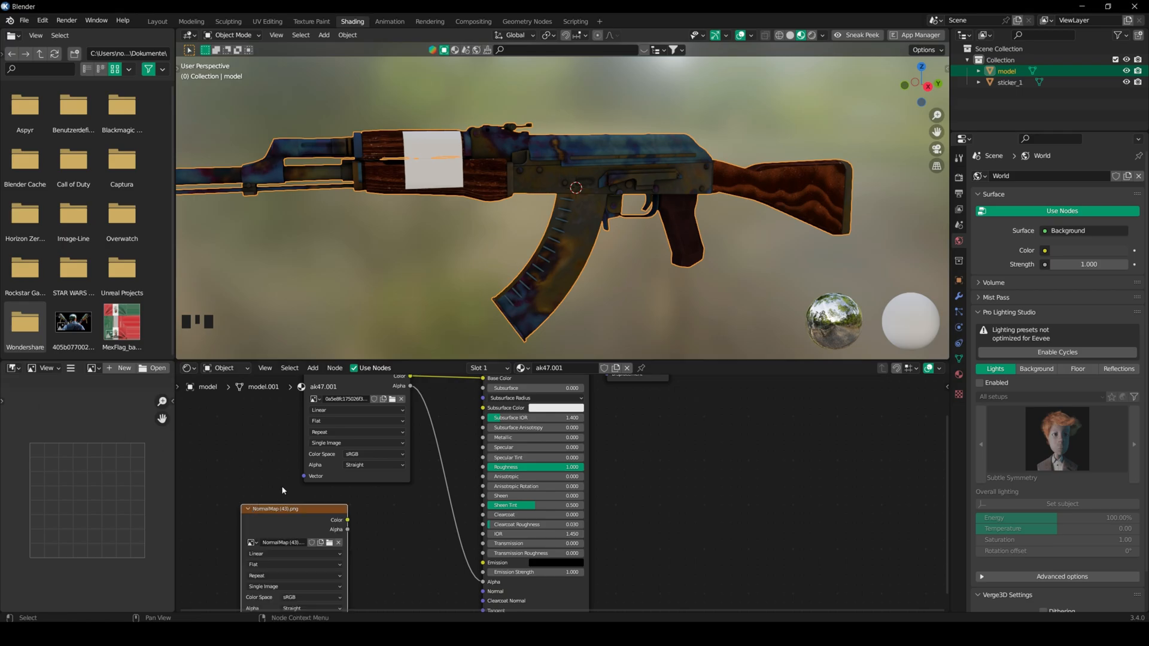
pyautogui.write('nor')
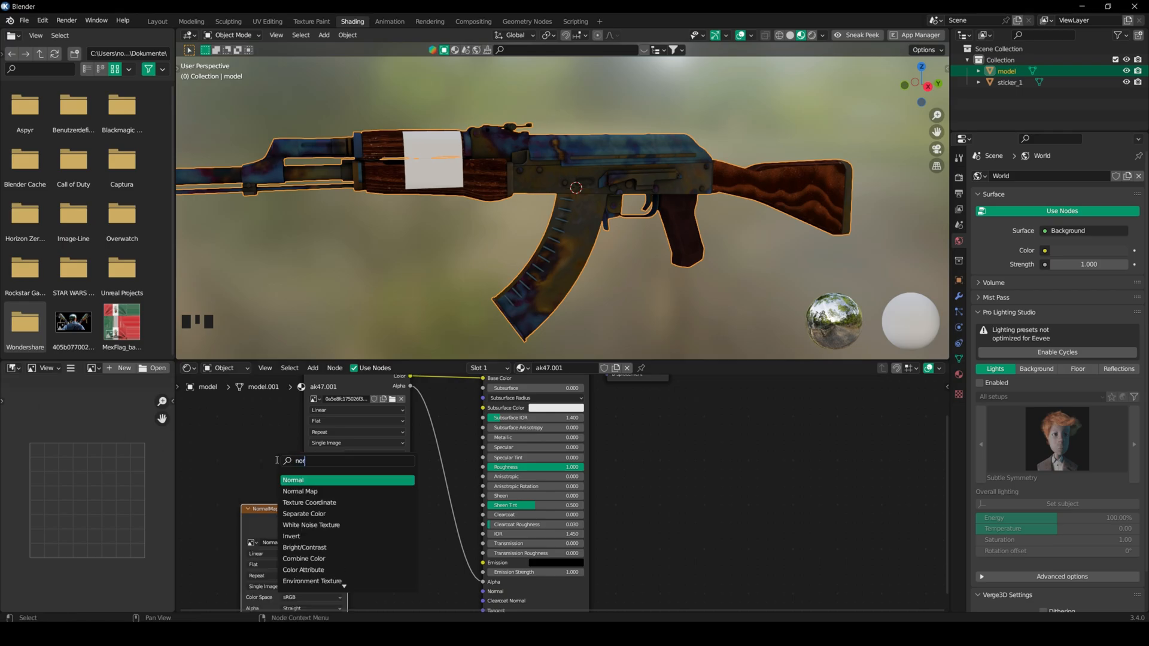
pyautogui.click(299, 491)
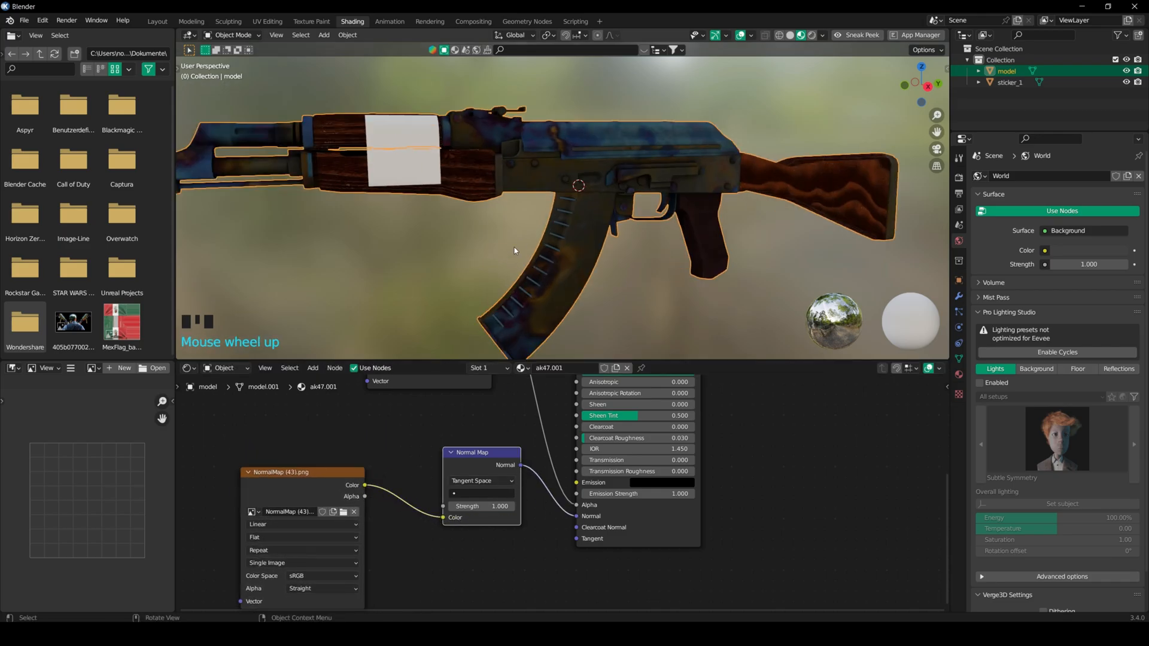
pyautogui.click(315, 578)
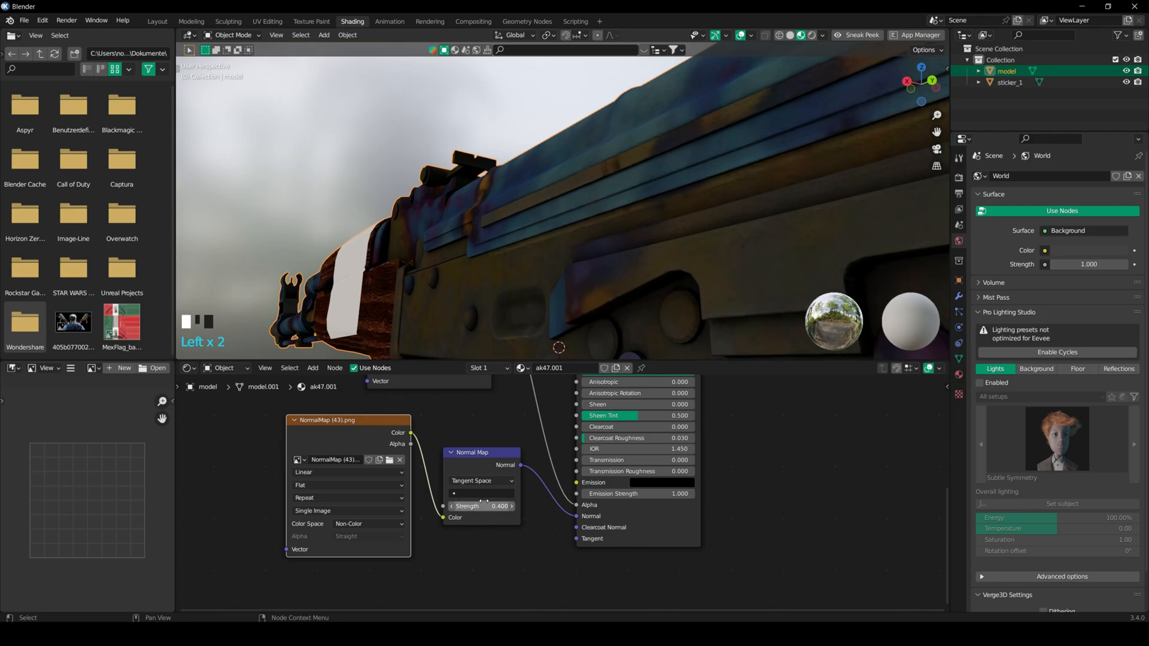
pyautogui.scroll(-3)
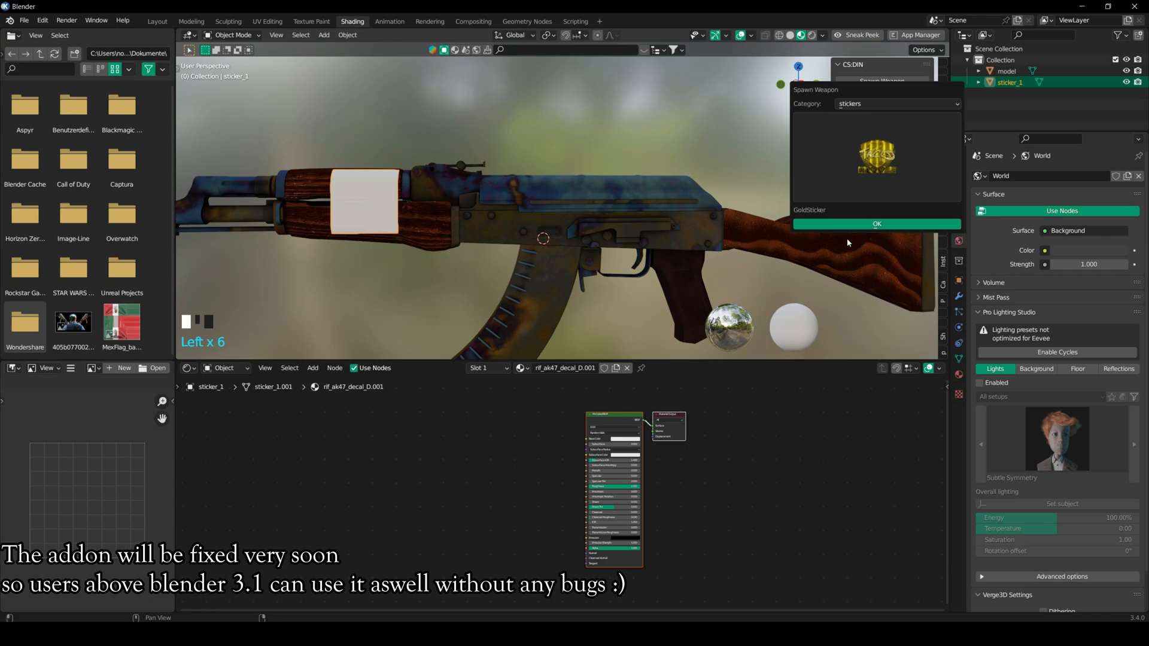
# Spawn the GoldSticker TACO sticker onto the AK-47's wooden handguard.
pyautogui.click(876, 223)
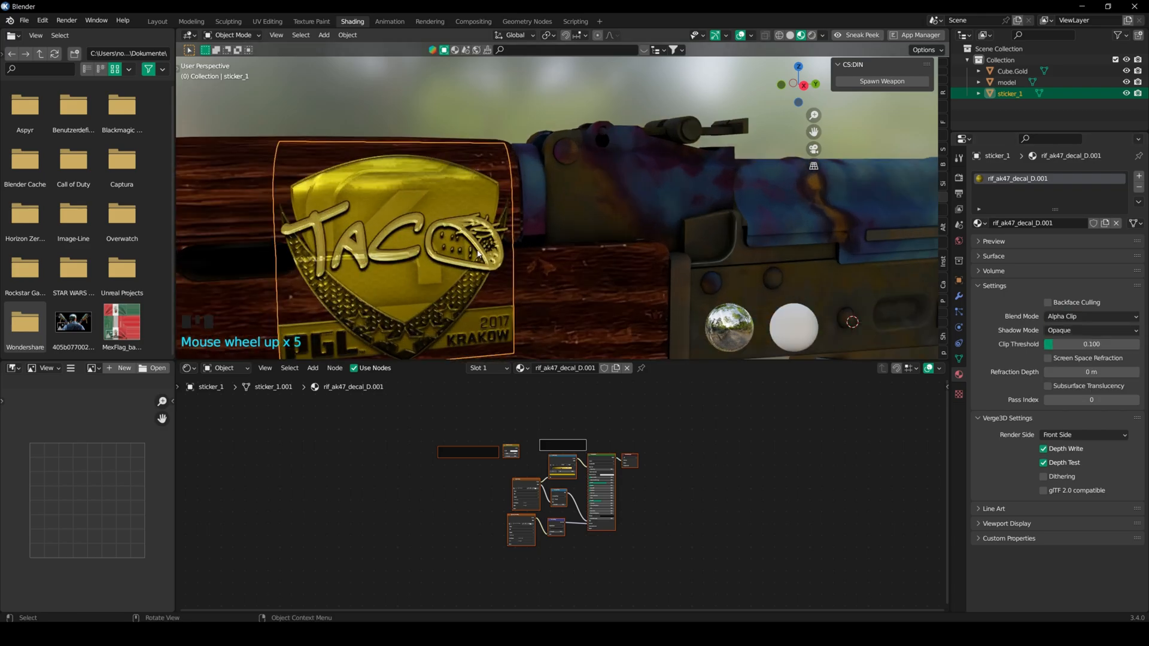
pyautogui.scroll(-3)
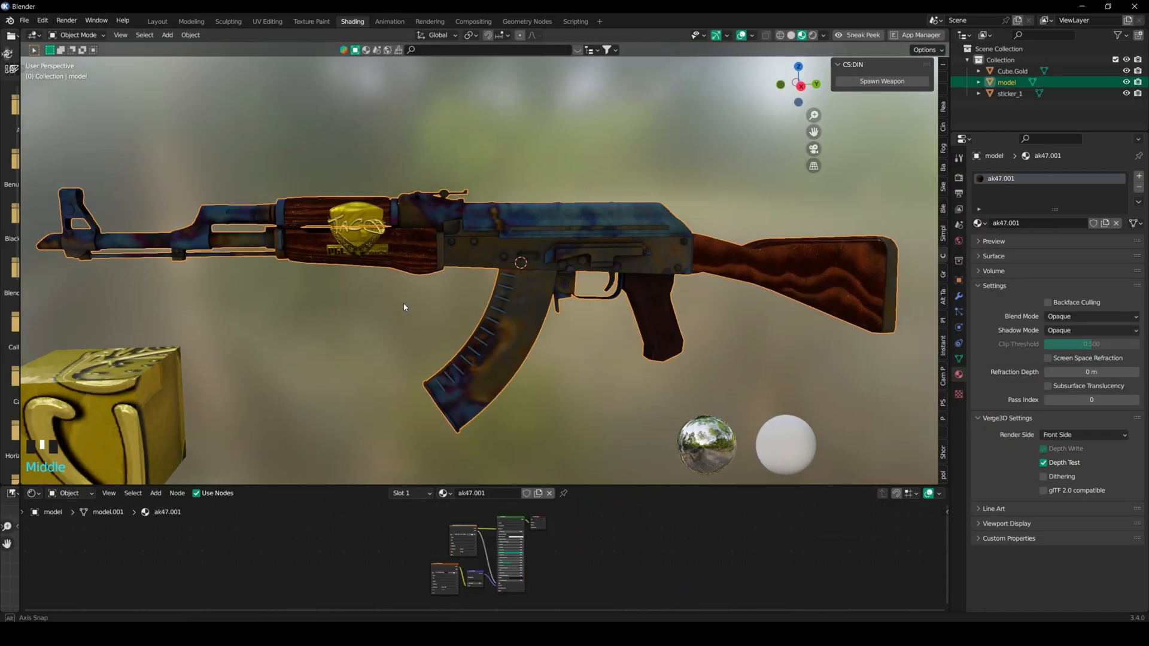
# Separate the wooden handguard, grip and stock into model.001 in Edit Mode.
pyautogui.click(74, 35)
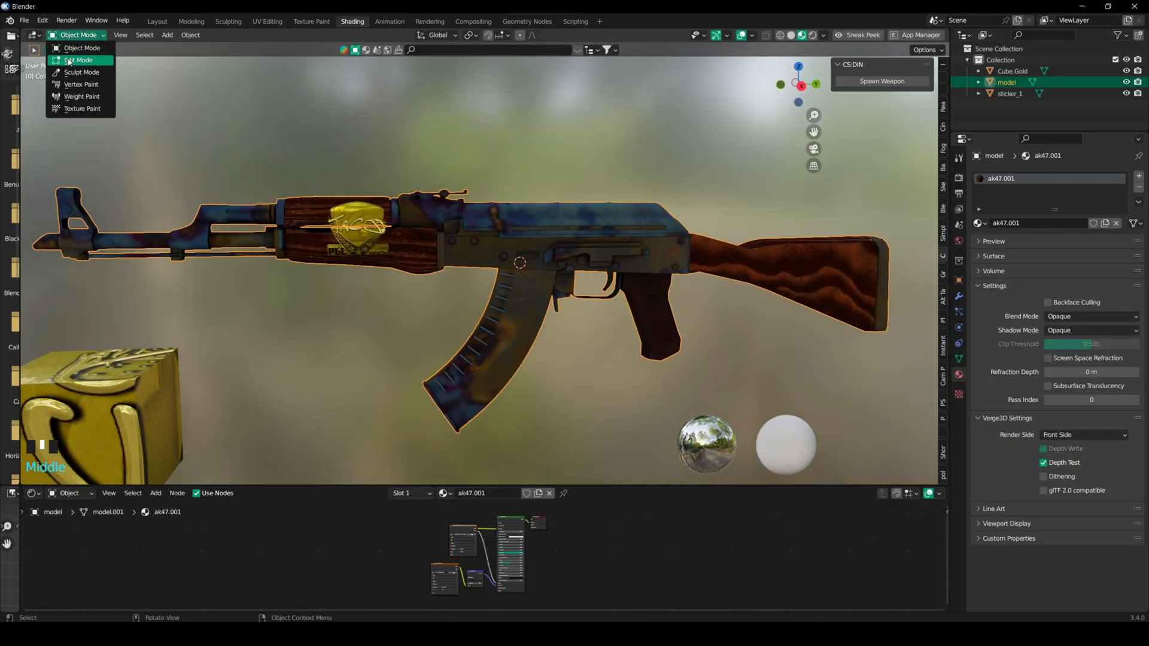
pyautogui.click(79, 60)
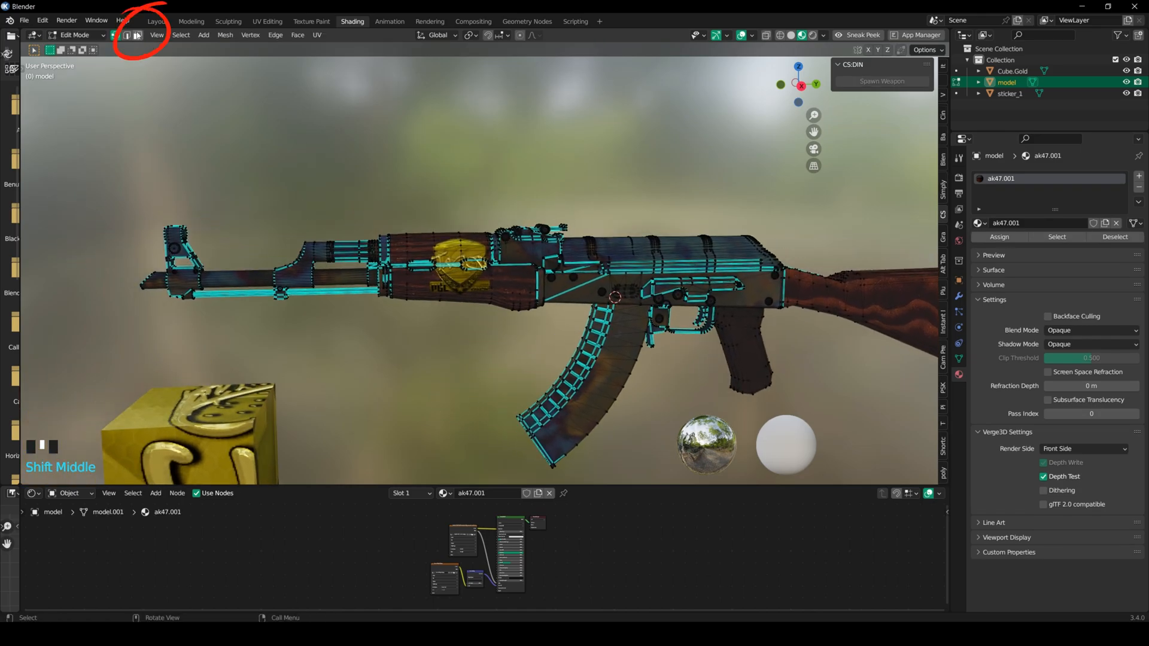
pyautogui.scroll(3)
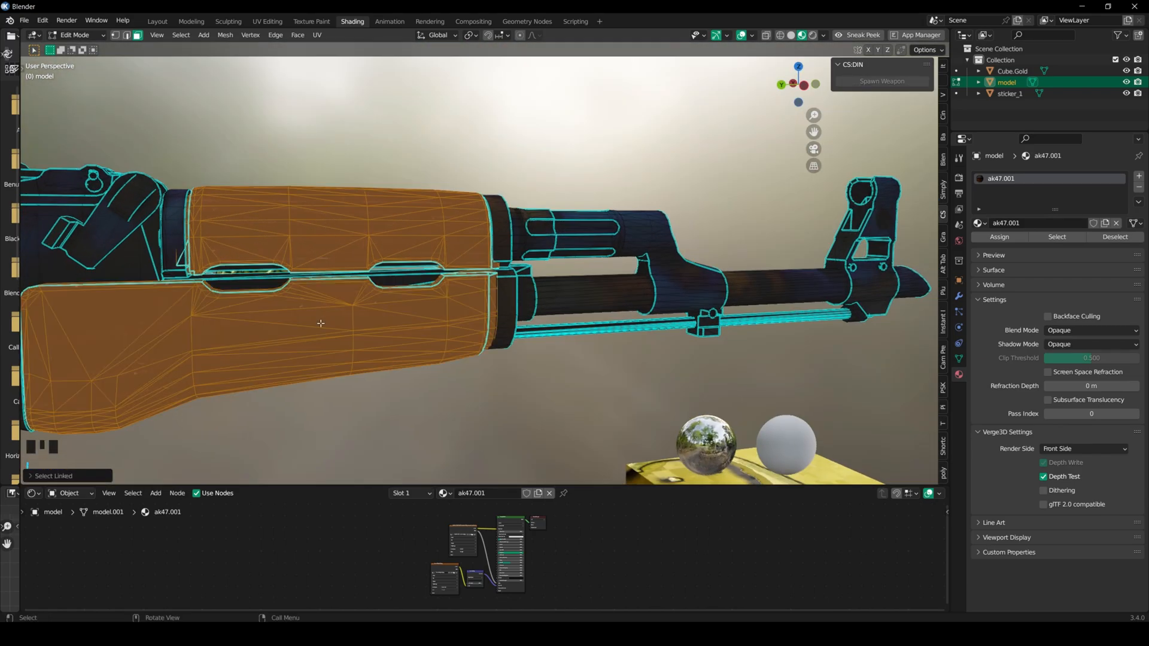
pyautogui.scroll(3)
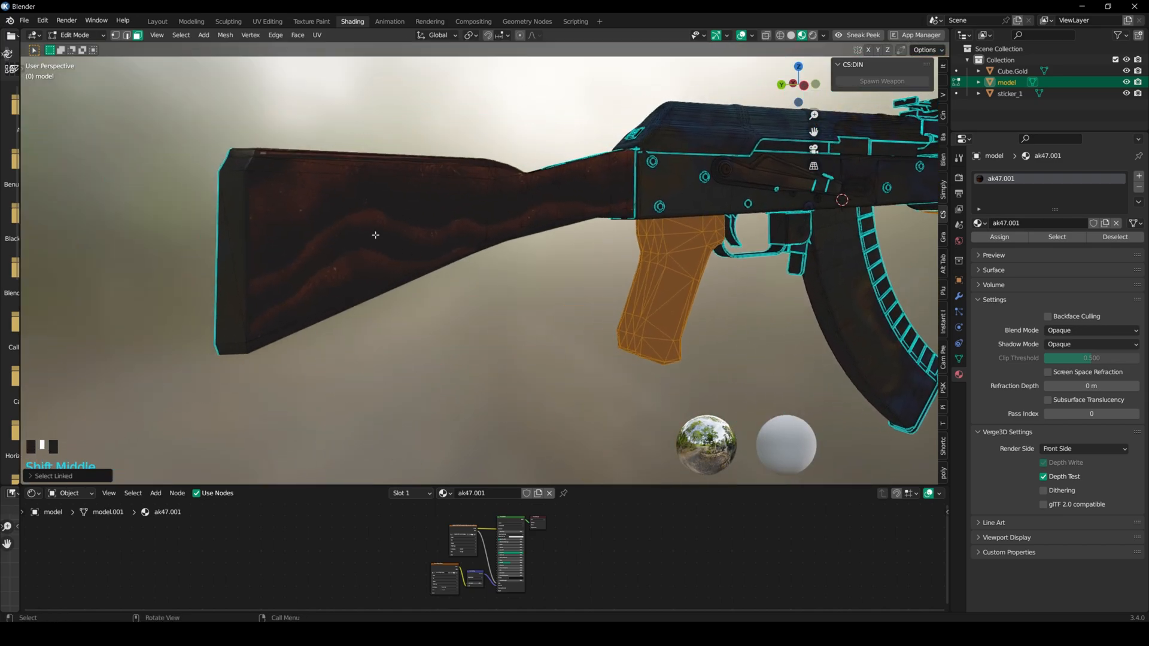
pyautogui.scroll(-3)
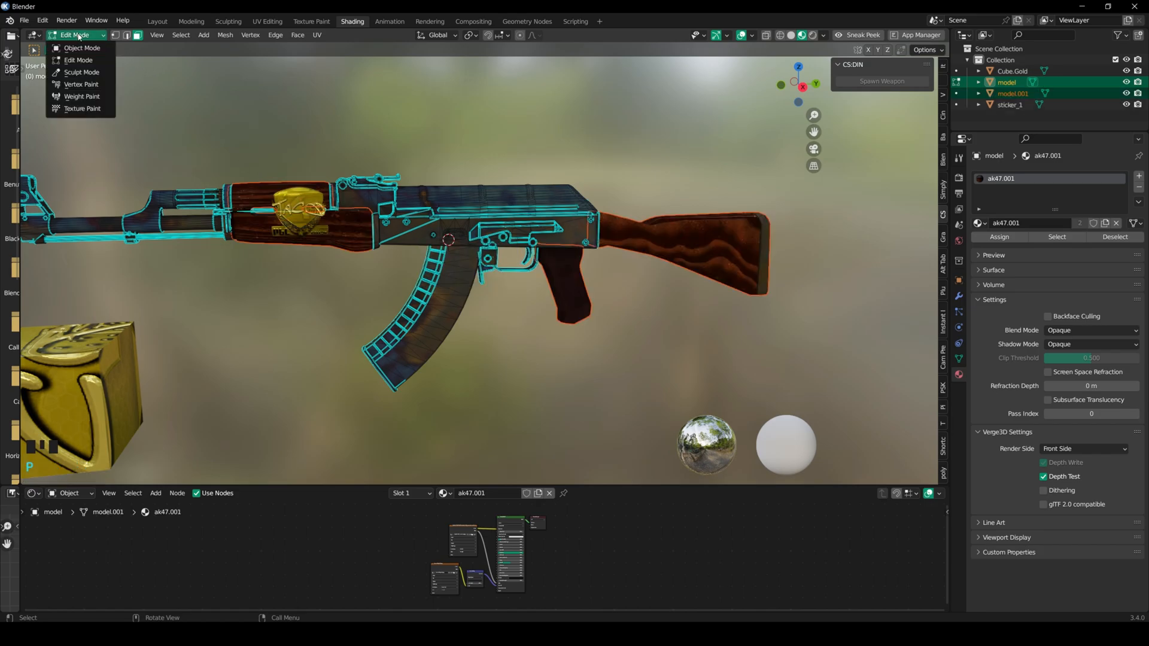
pyautogui.click(81, 48)
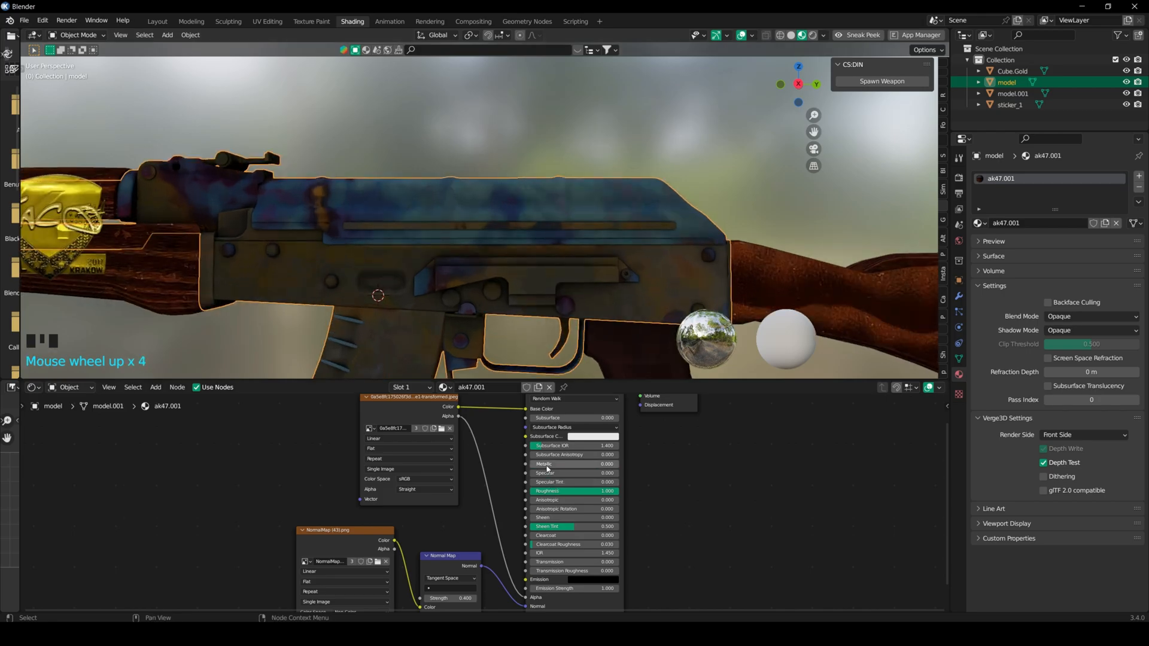
# Raise the metal material's Metallic to 0.589 and Roughness to 0.330, inspecting the finish.
pyautogui.moveTo(557, 464); pyautogui.dragTo(594, 464)
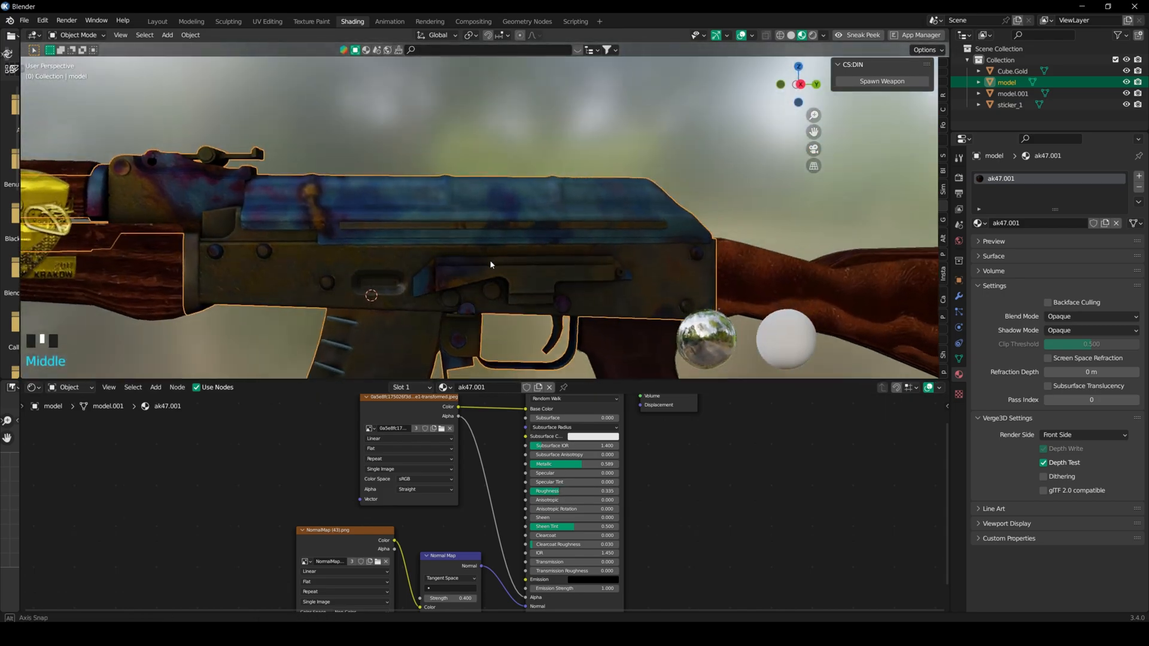
pyautogui.moveTo(490, 264); pyautogui.dragTo(658, 257)
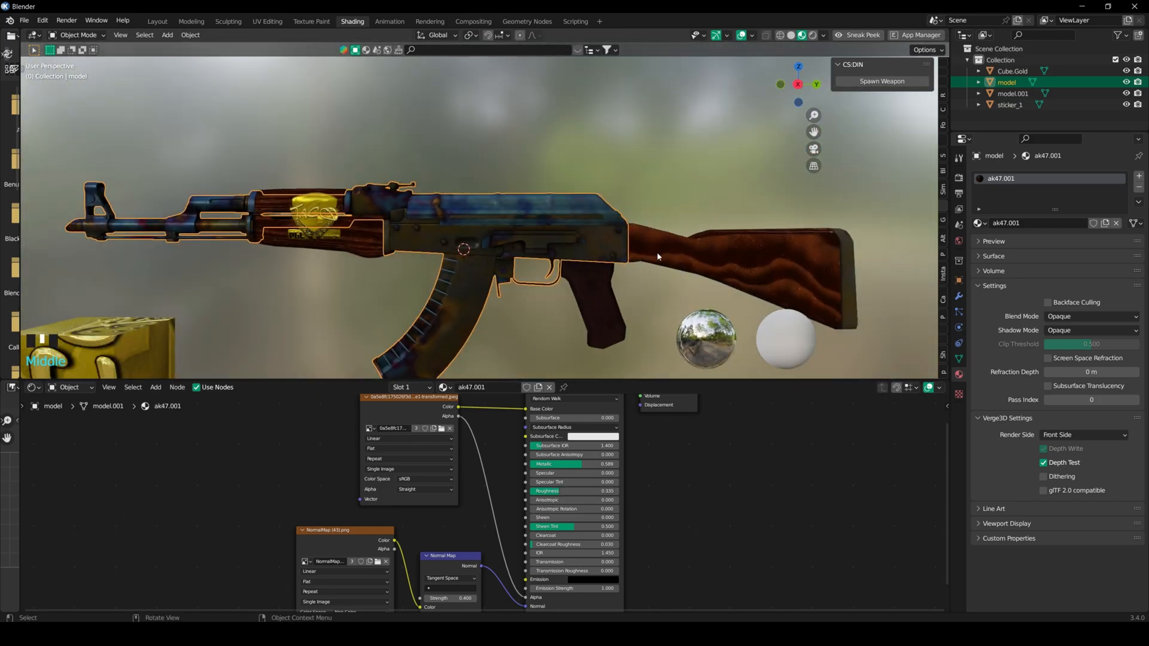
pyautogui.moveTo(657, 256); pyautogui.dragTo(503, 249)
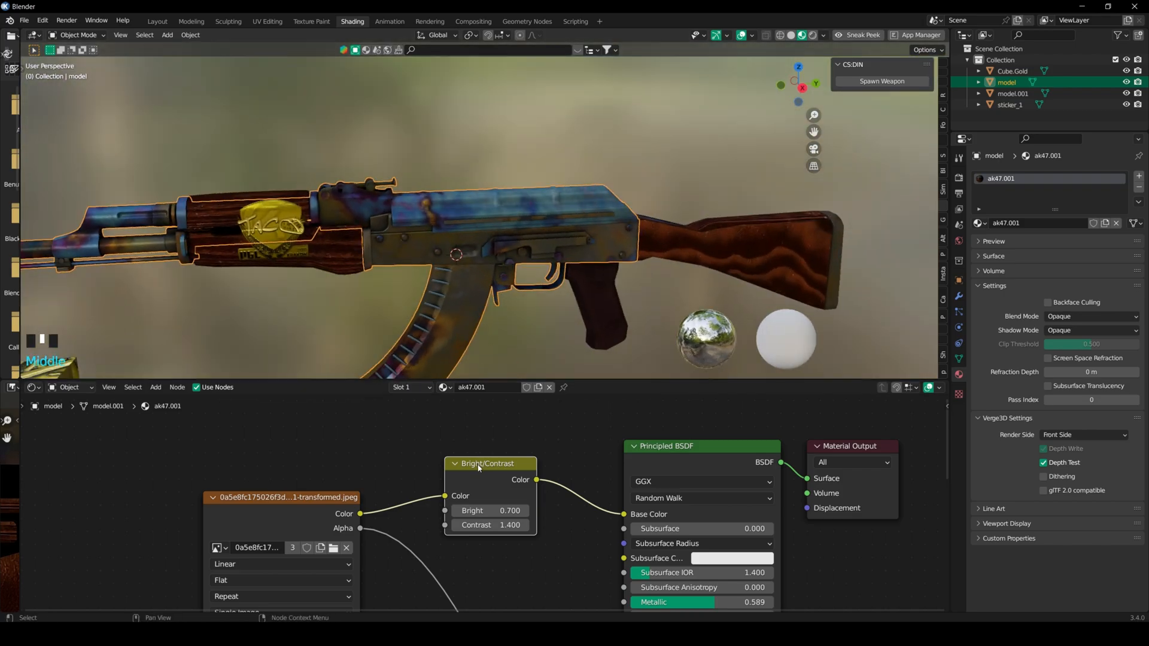
# Duplicate the Bright/Contrast node (Bright 0.7, Contrast 1.4) and orbit to view the brighter skin.
pyautogui.press('shift+d')
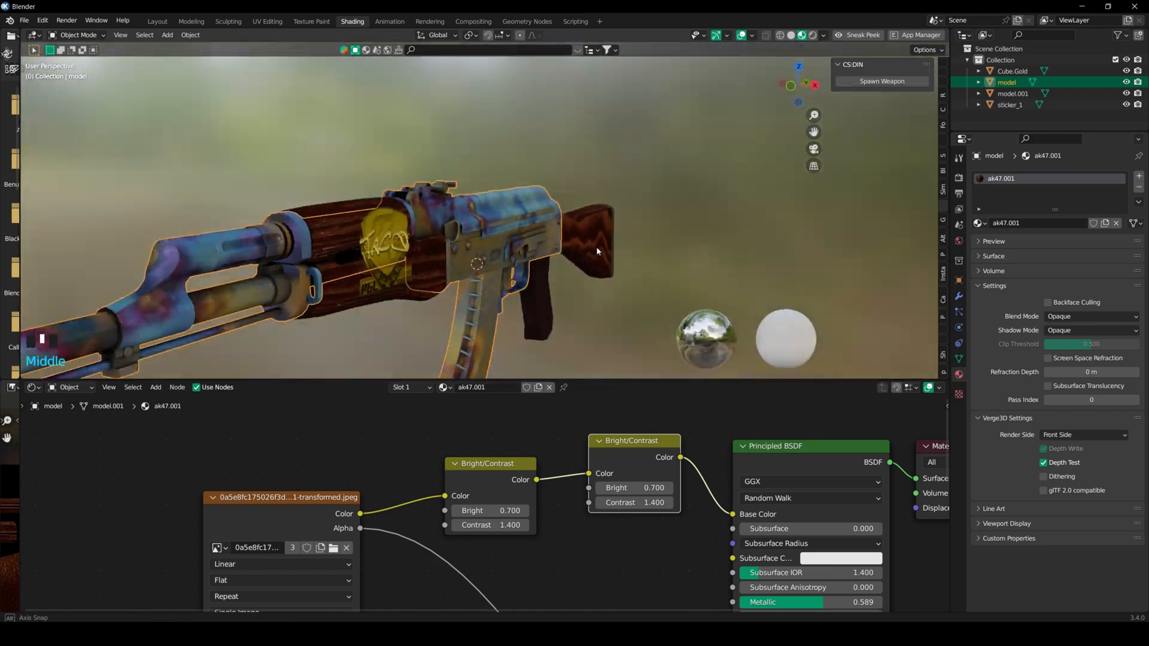
pyautogui.moveTo(597, 251); pyautogui.dragTo(666, 261)
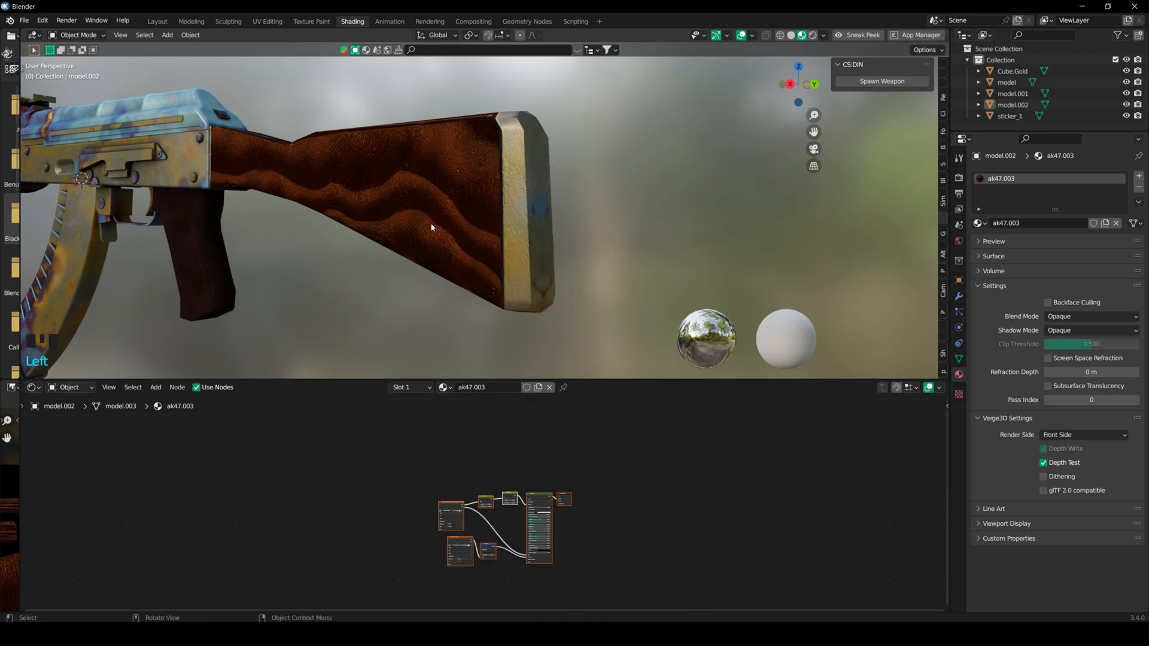
# Scroll down while giving the separated model.002 its own ak47.003 material.
pyautogui.scroll(-3)
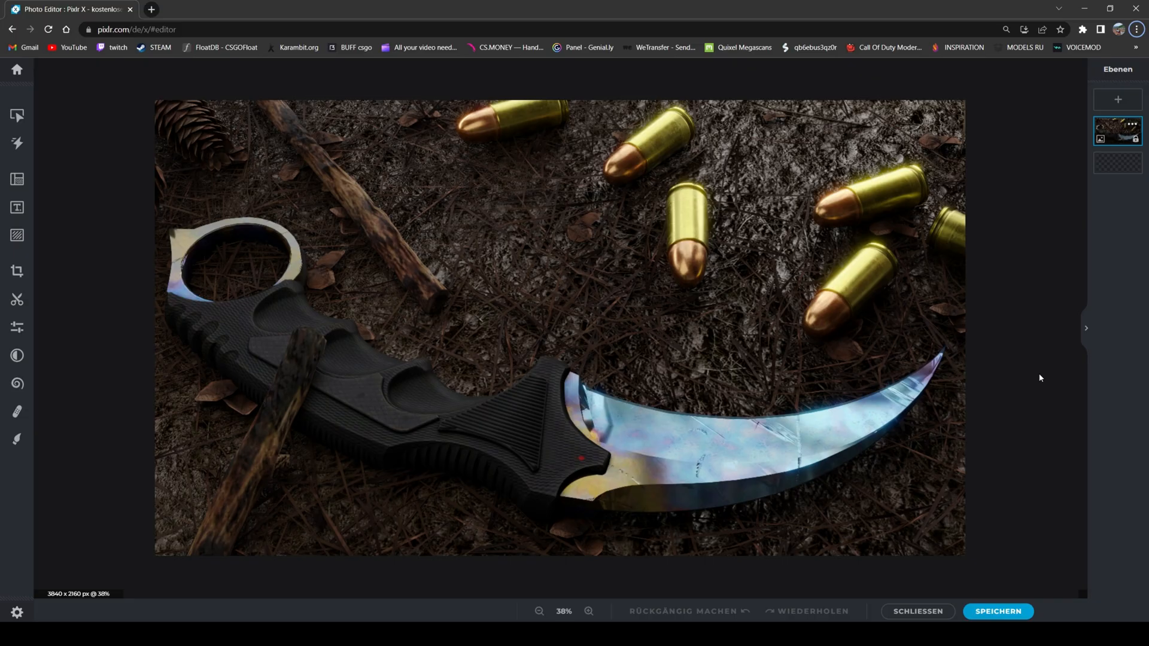
pyautogui.moveTo(804, 235)
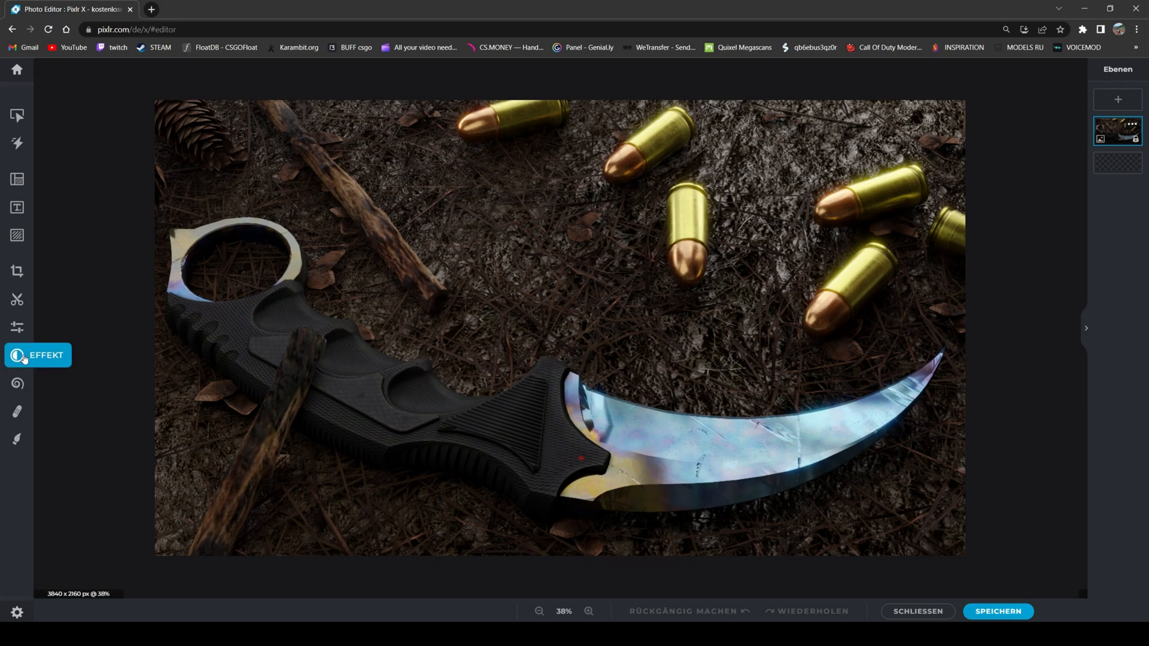
# Apply the Vivid effect preset at strength 80 to the karambit image.
pyautogui.click(39, 356)
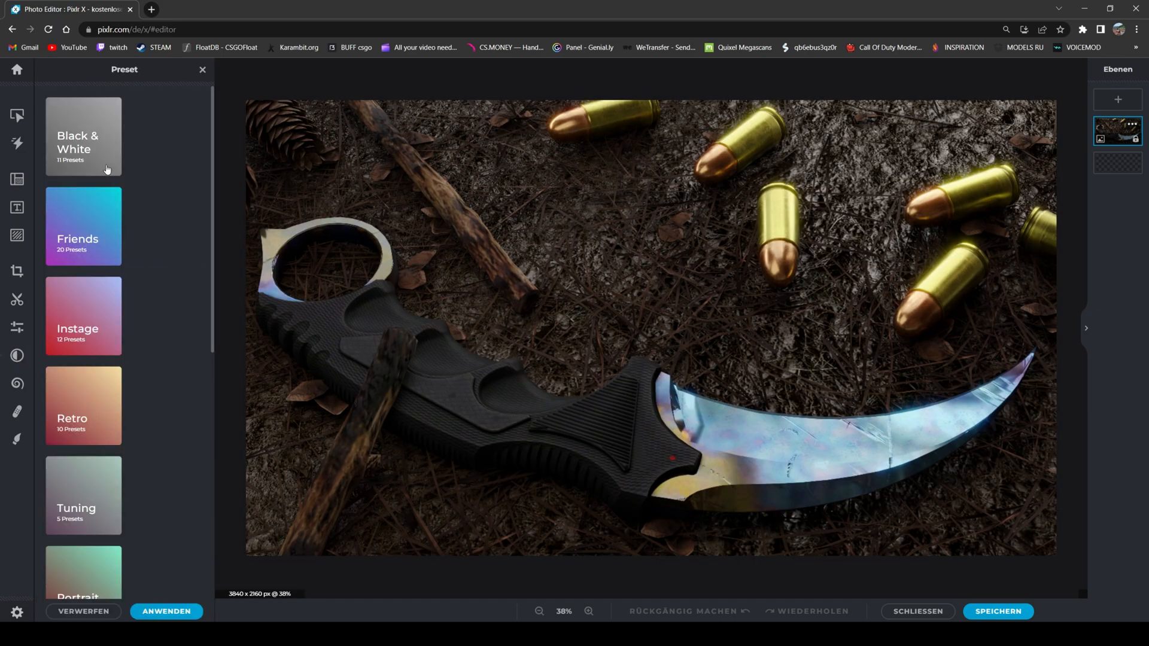
pyautogui.scroll(-3)
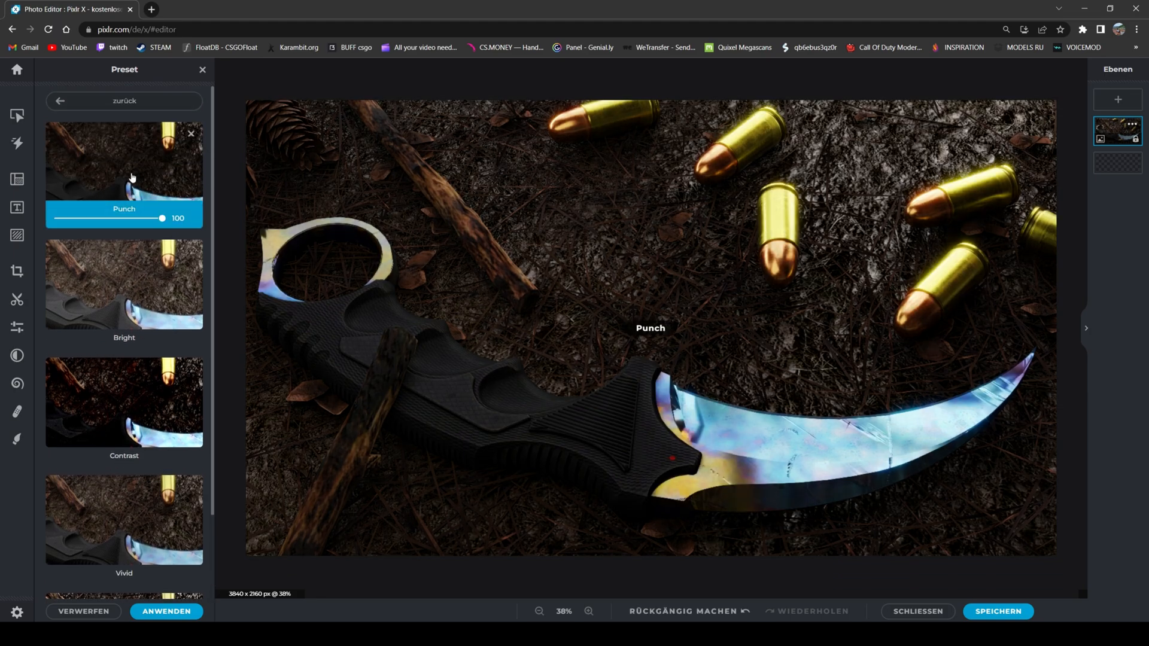
pyautogui.moveTo(163, 218); pyautogui.dragTo(137, 218)
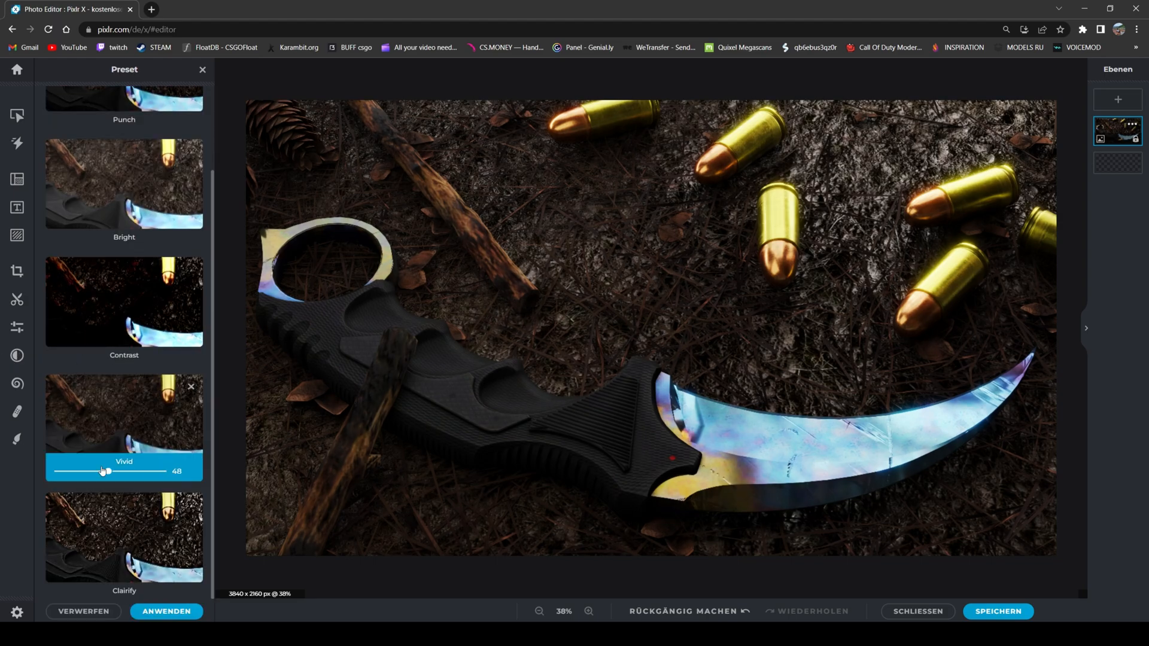
pyautogui.moveTo(107, 471); pyautogui.dragTo(140, 471)
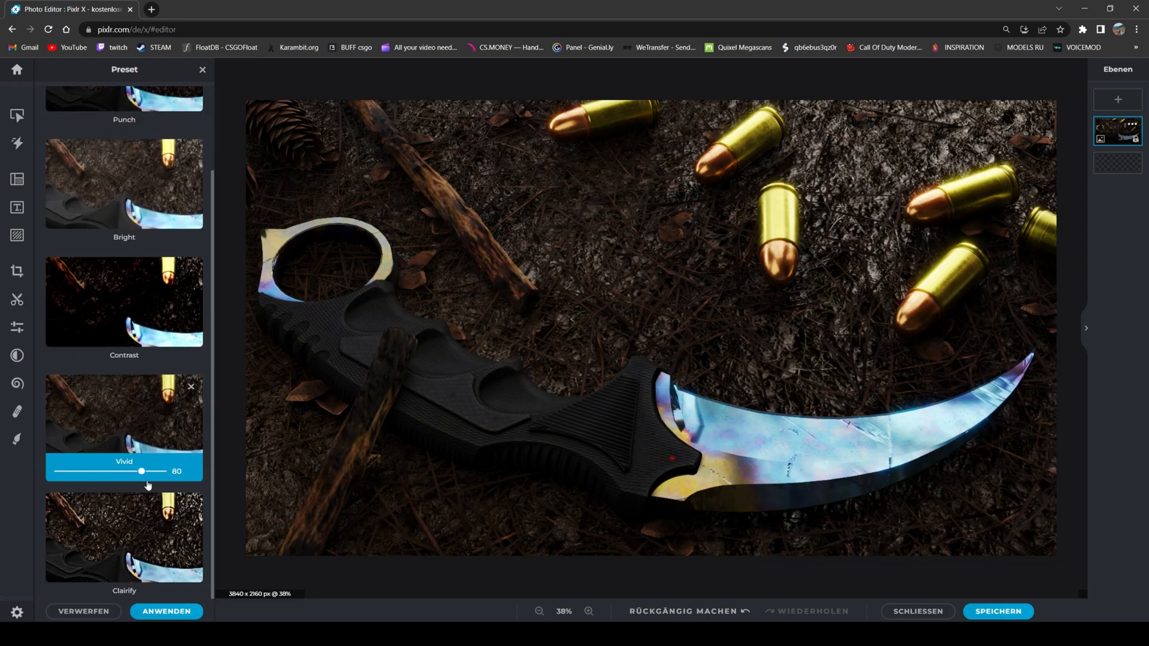
pyautogui.click(166, 611)
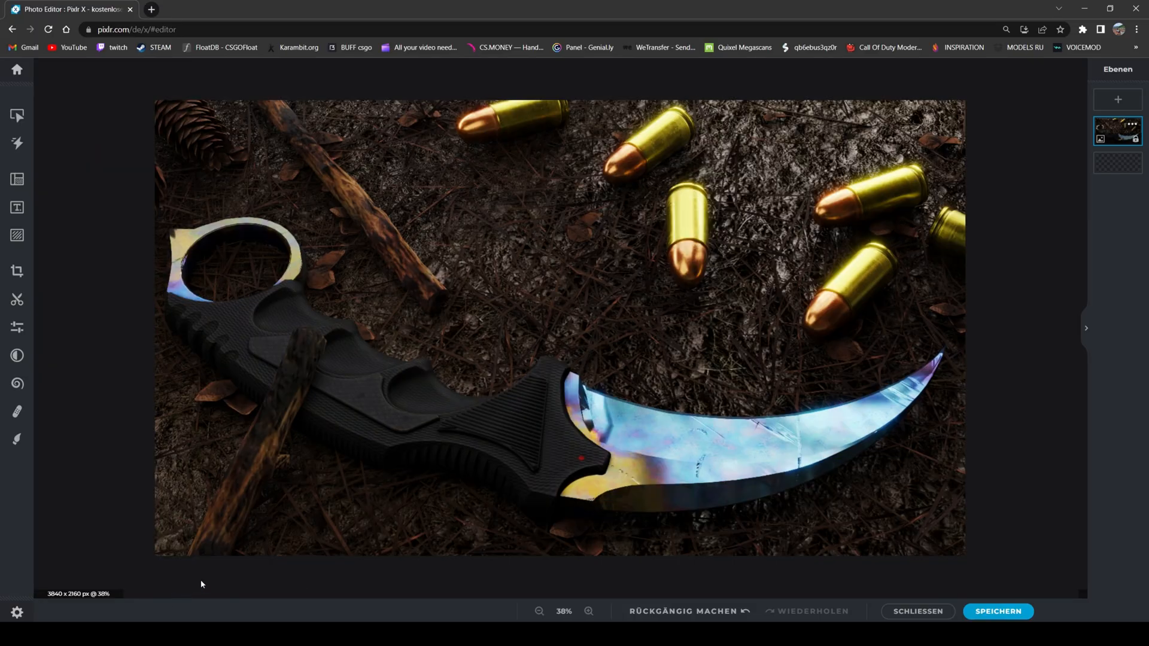